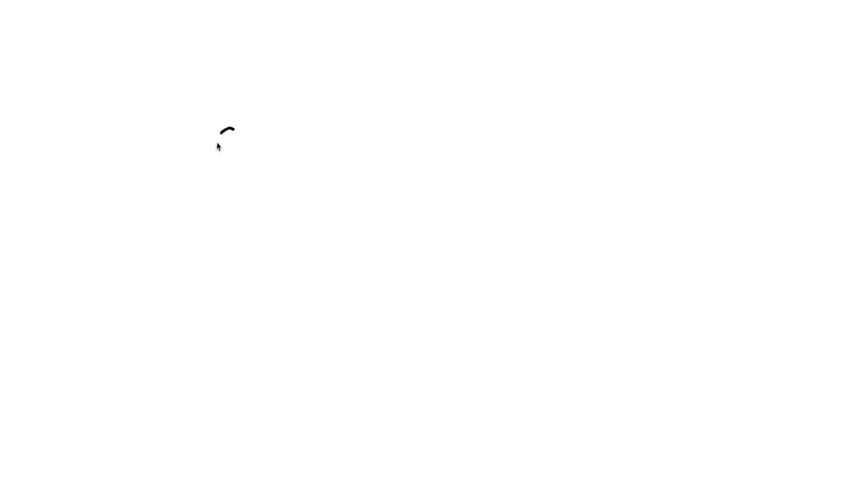
# Rerun the pred_sofar = update(pred_sofar) cell and view its three plots: prediction, error, correction
pyautogui.write('GRADIENT BOOSTED MODELS')
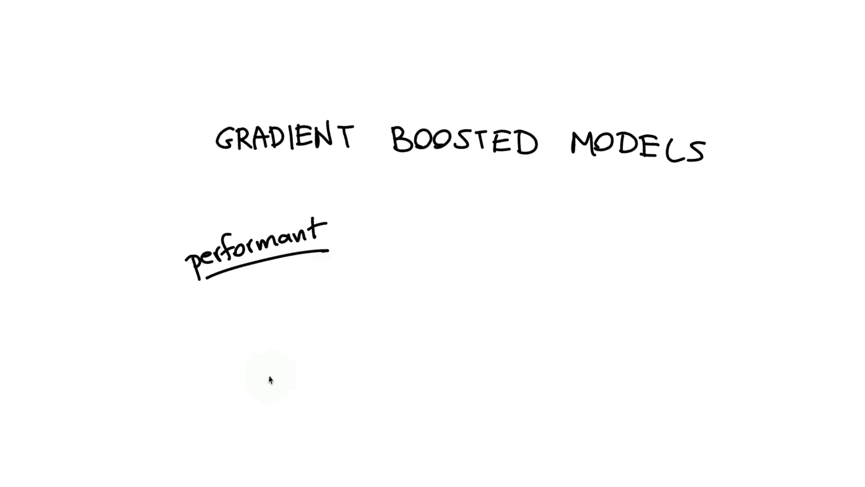
pyautogui.moveTo(356, 329)
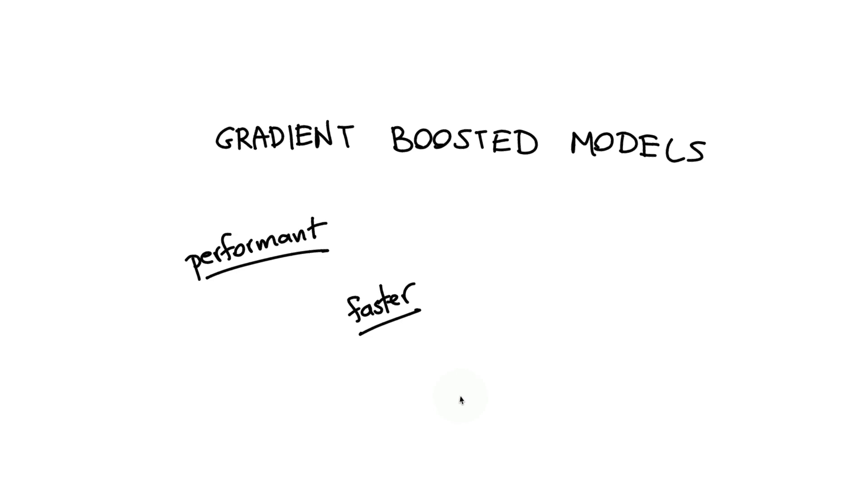
pyautogui.moveTo(525, 282)
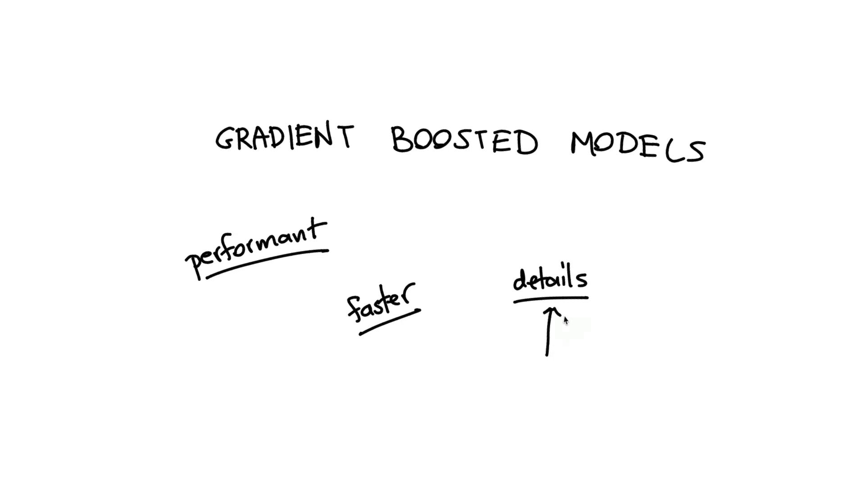
pyautogui.moveTo(681, 414)
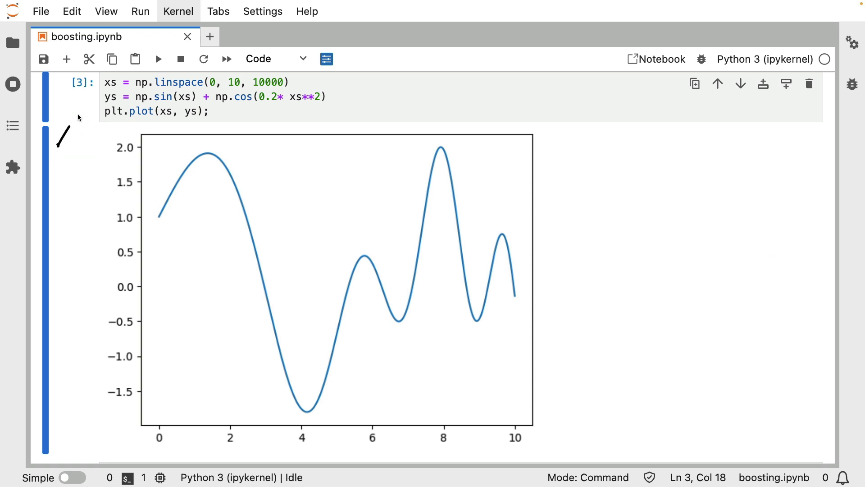
pyautogui.moveTo(406, 124)
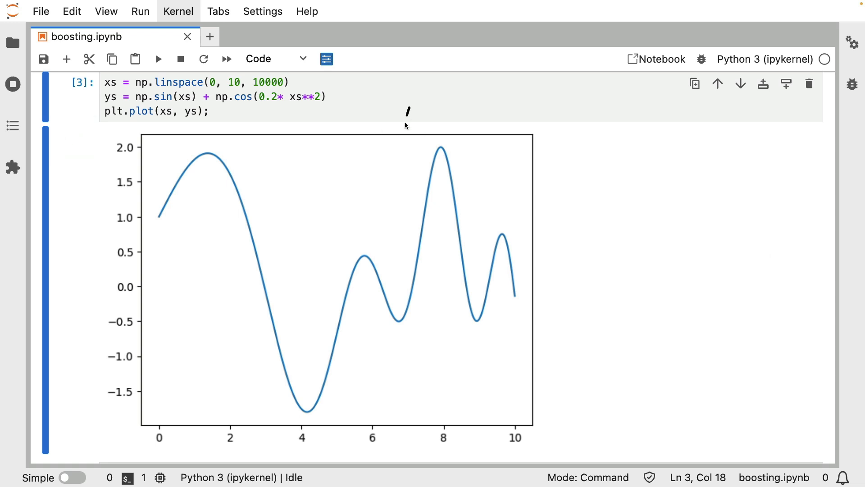
pyautogui.moveTo(418, 171)
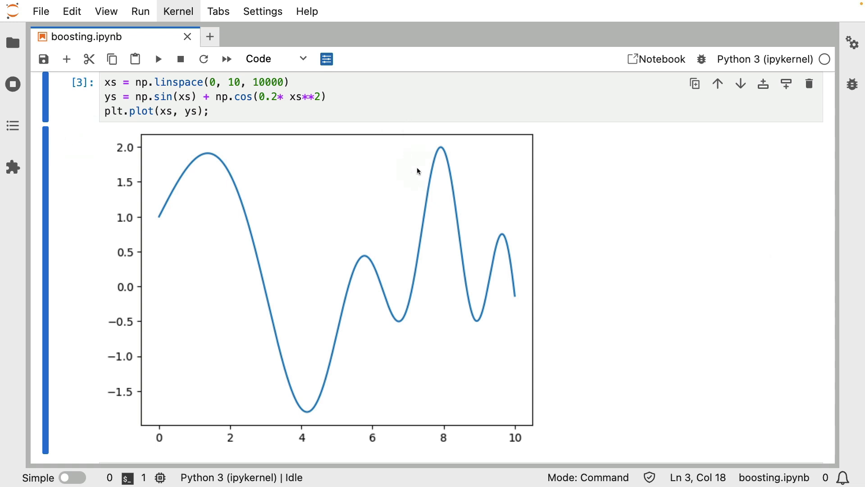
pyautogui.moveTo(140, 138)
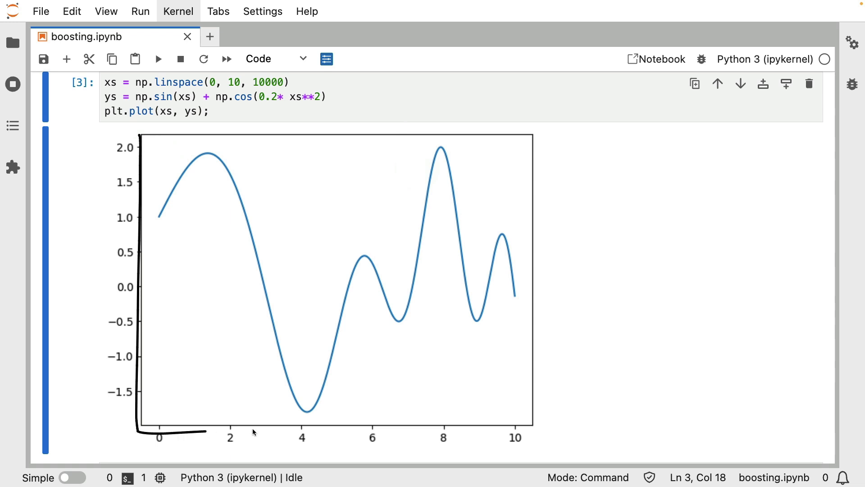
pyautogui.moveTo(118, 139)
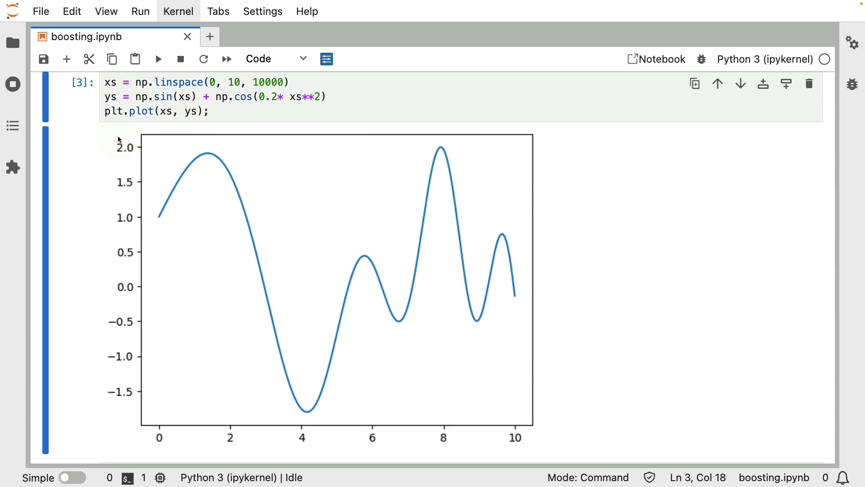
pyautogui.moveTo(422, 437)
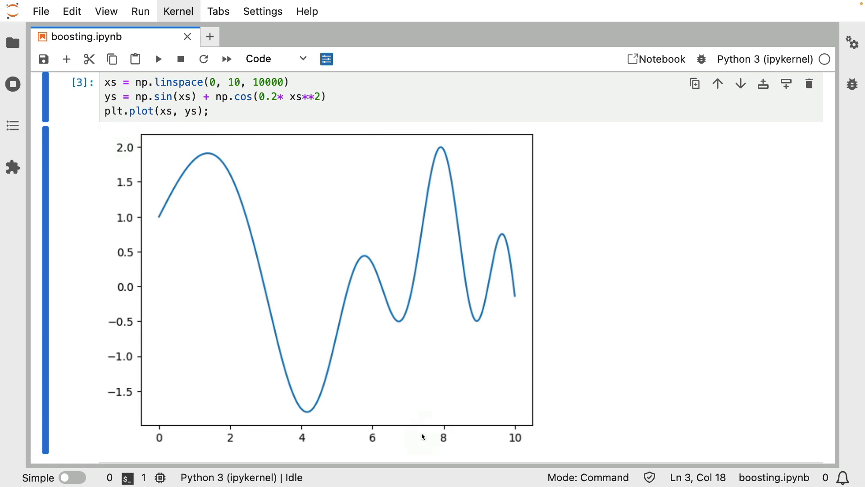
pyautogui.moveTo(136, 206)
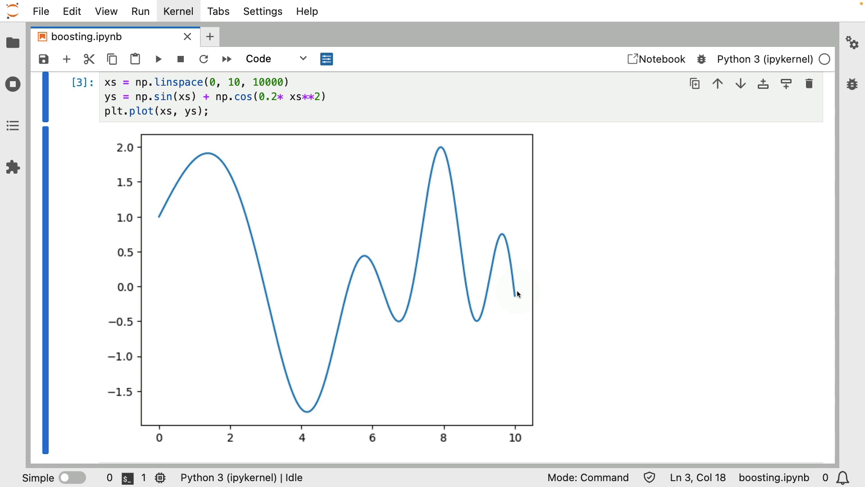
pyautogui.moveTo(476, 119)
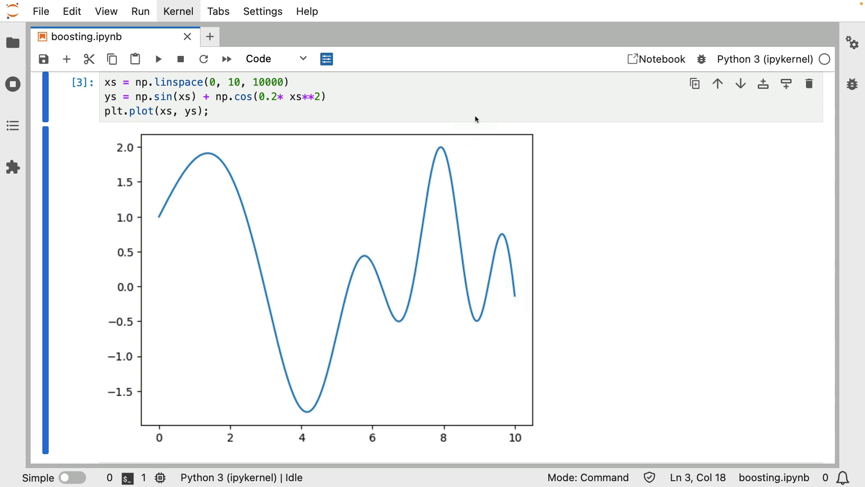
pyautogui.moveTo(274, 430)
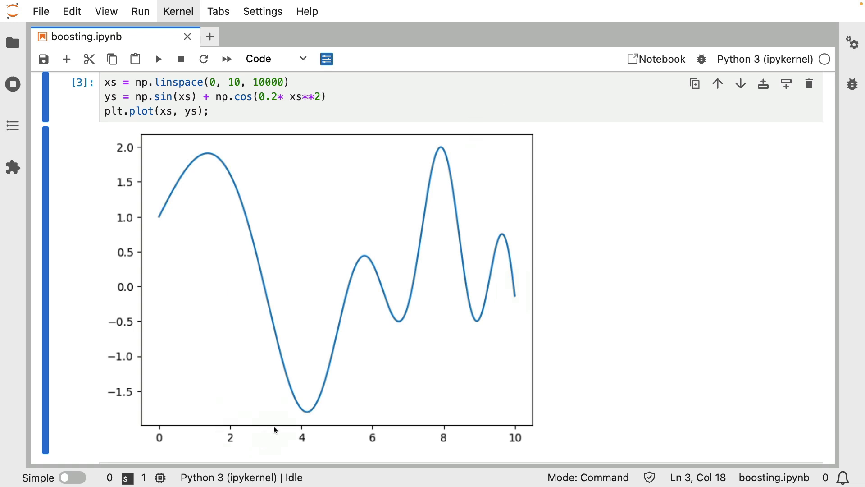
pyautogui.moveTo(283, 411)
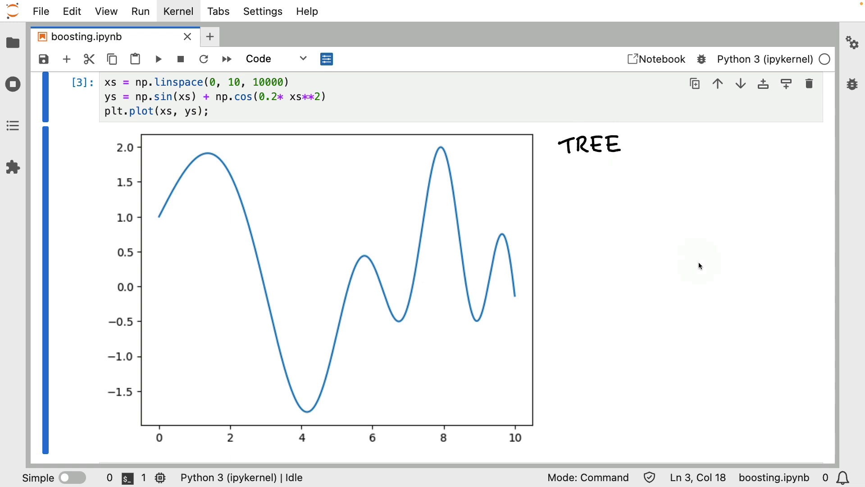
pyautogui.moveTo(694, 261)
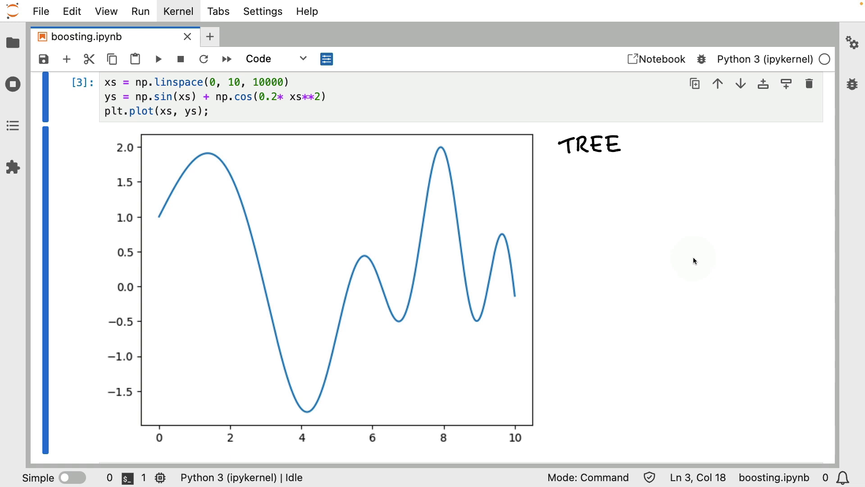
pyautogui.moveTo(143, 292)
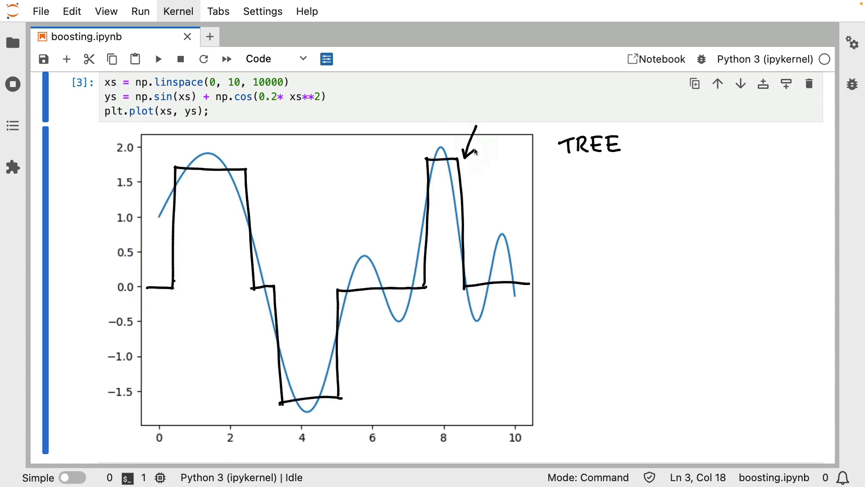
pyautogui.moveTo(654, 260)
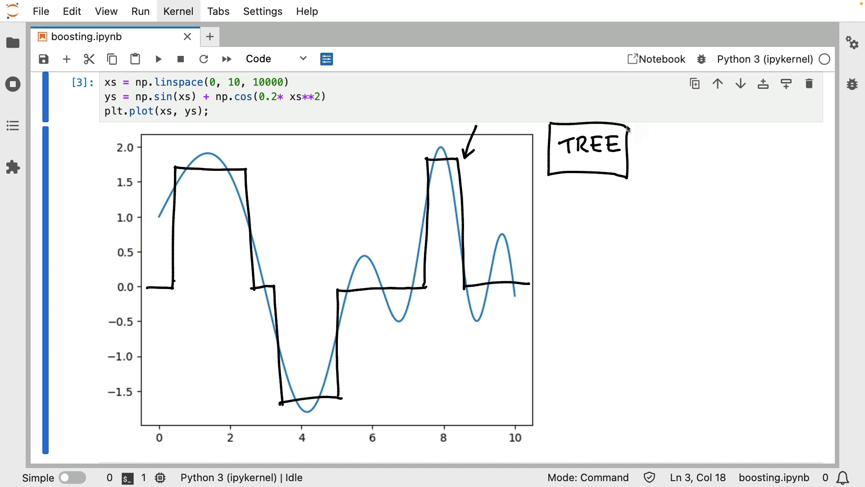
pyautogui.moveTo(689, 217)
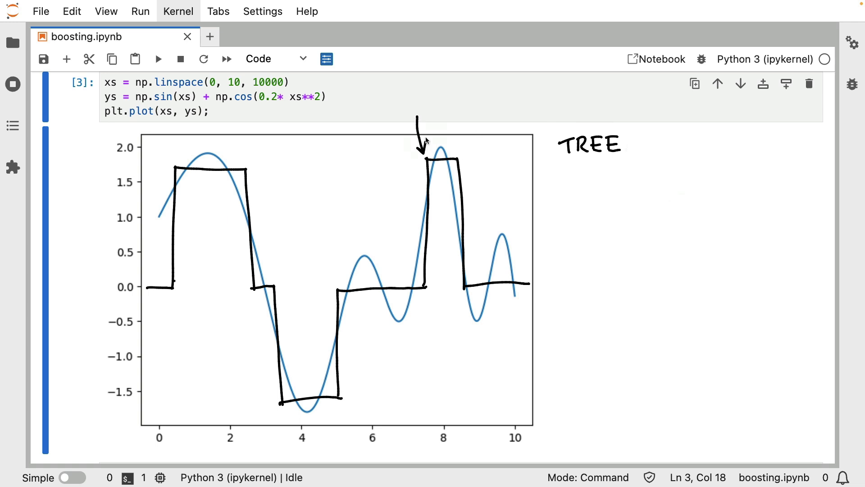
pyautogui.moveTo(655, 252)
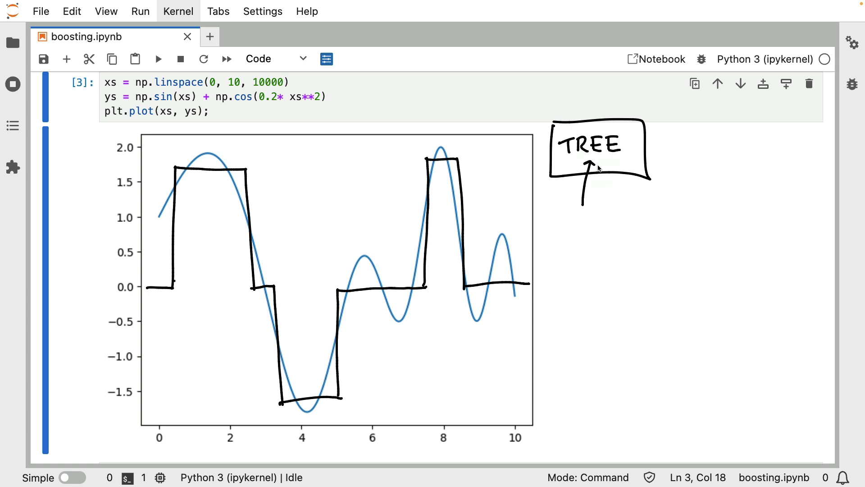
pyautogui.moveTo(730, 313)
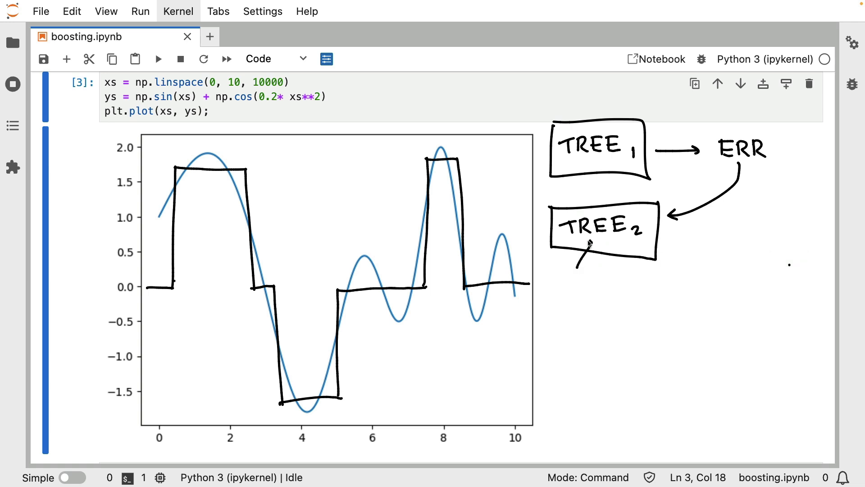
pyautogui.moveTo(735, 327)
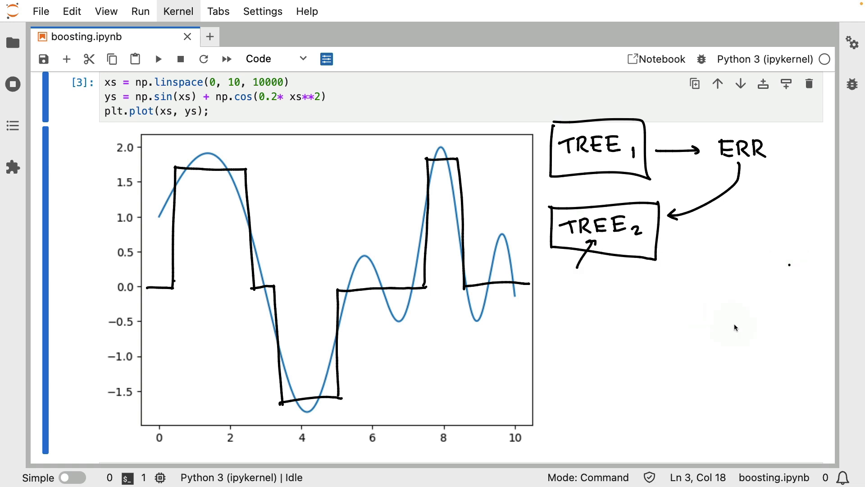
pyautogui.moveTo(345, 277)
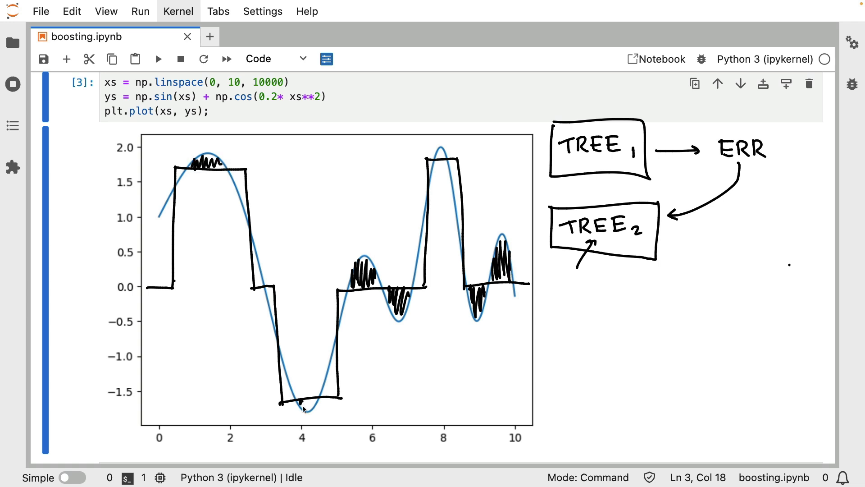
pyautogui.moveTo(427, 463)
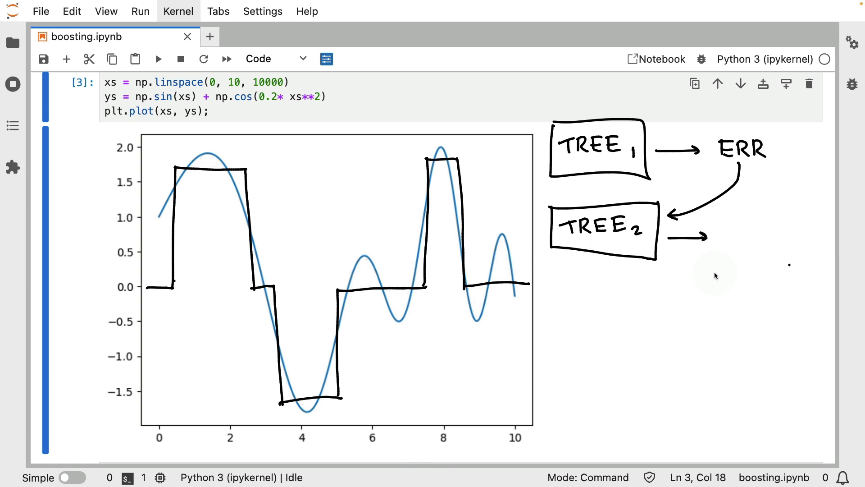
pyautogui.moveTo(601, 237)
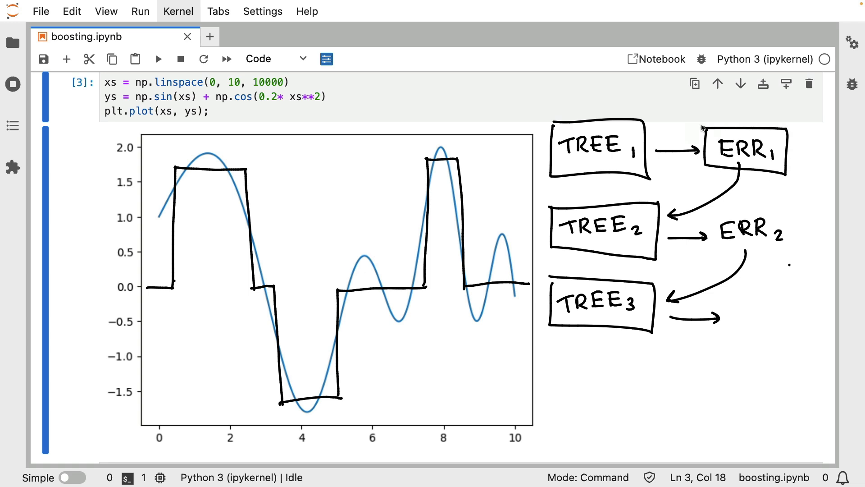
pyautogui.moveTo(760, 170)
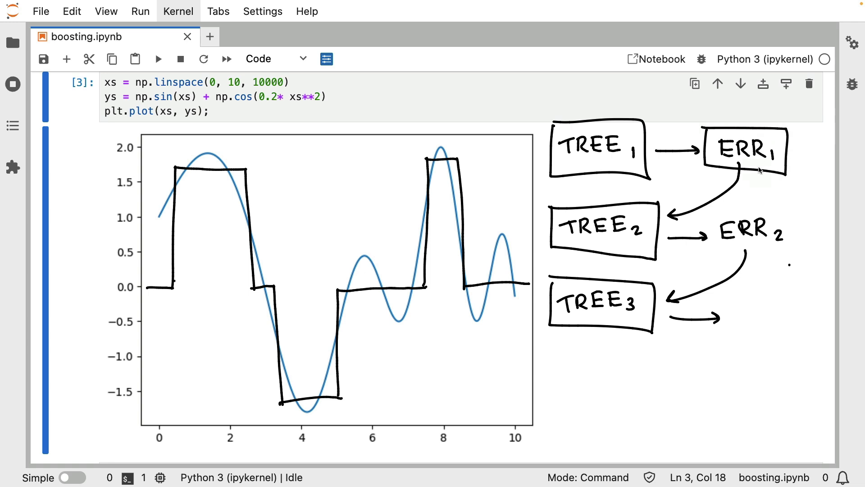
pyautogui.moveTo(639, 188)
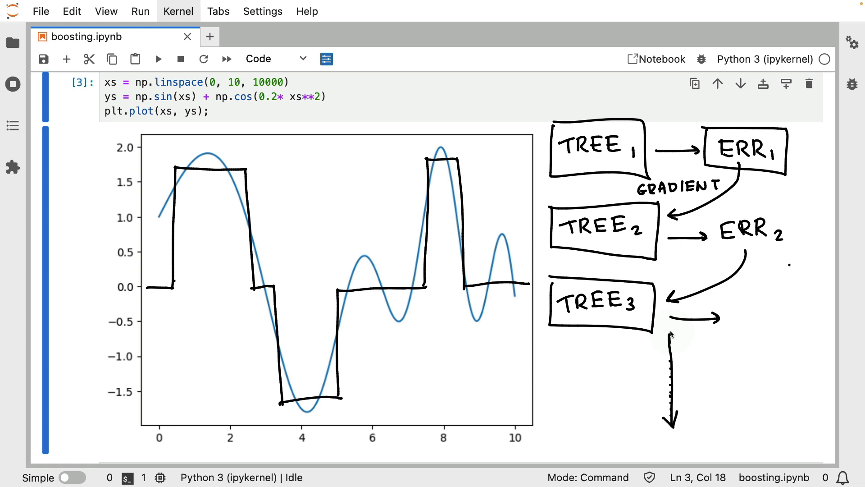
pyautogui.moveTo(787, 337)
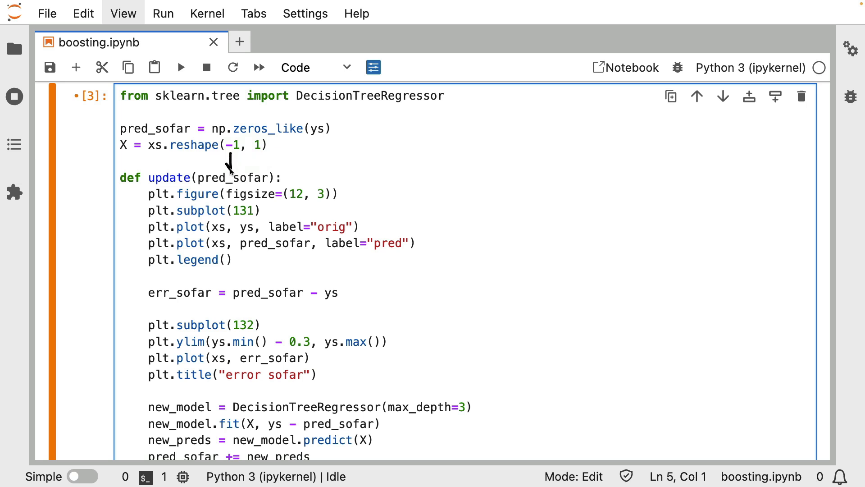
pyautogui.moveTo(359, 353)
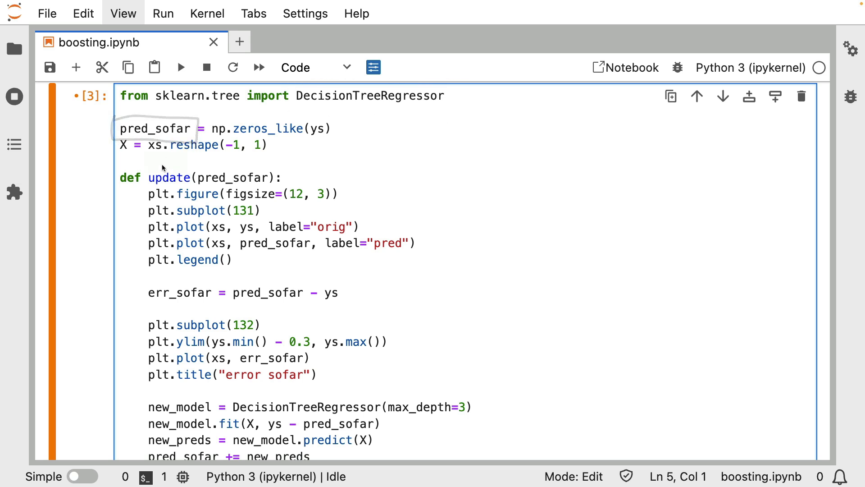
pyautogui.moveTo(170, 158)
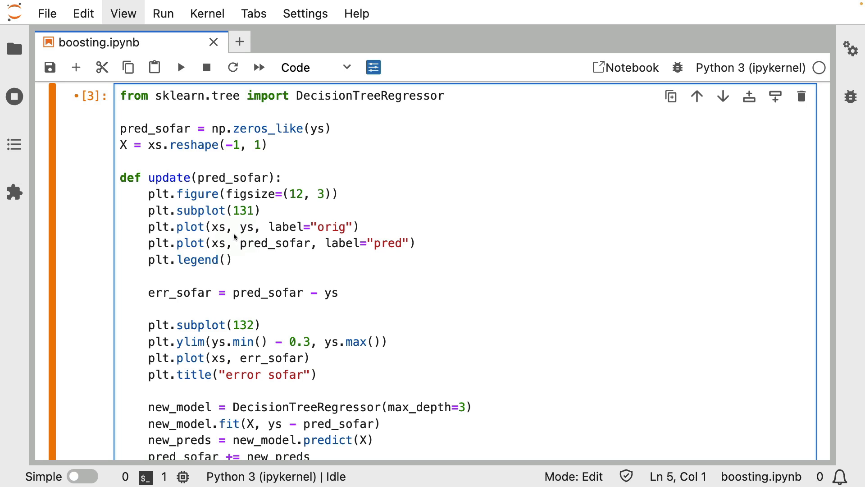
pyautogui.moveTo(225, 236)
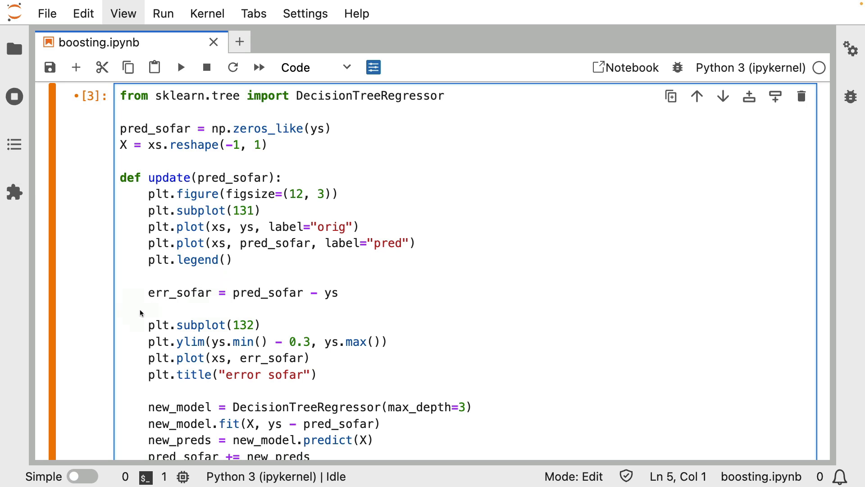
pyautogui.moveTo(260, 359)
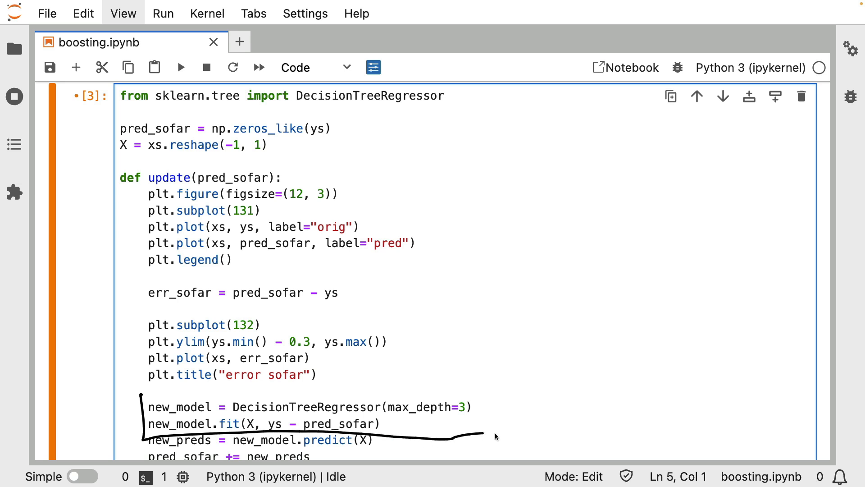
pyautogui.scroll(-3)
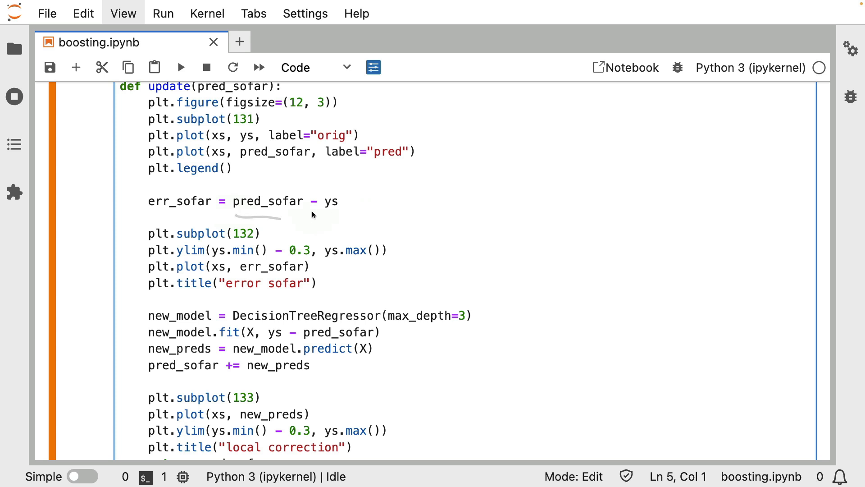
pyautogui.moveTo(268, 317)
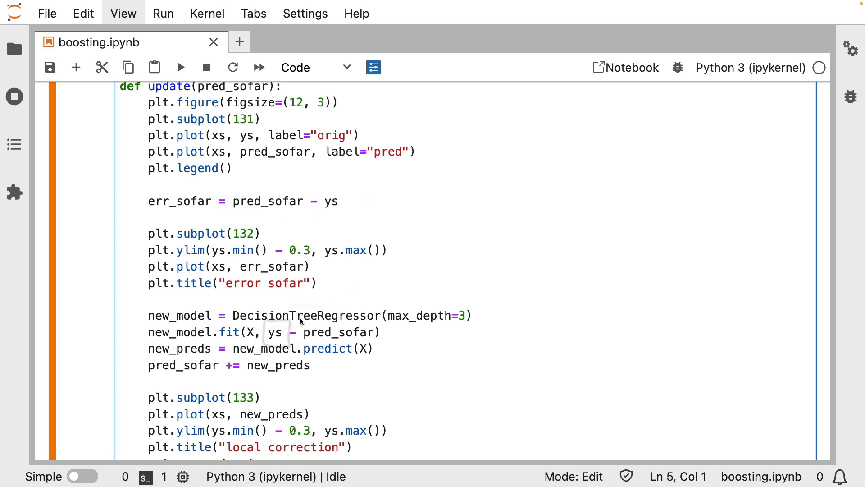
pyautogui.moveTo(291, 320)
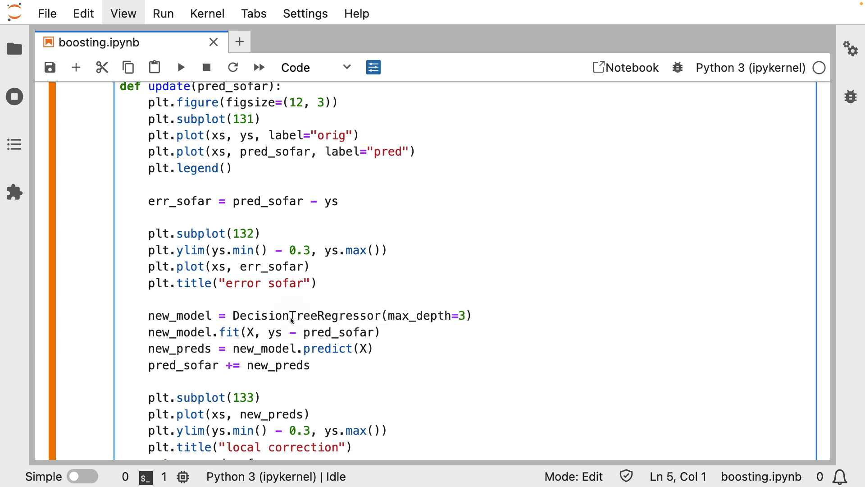
pyautogui.moveTo(194, 191)
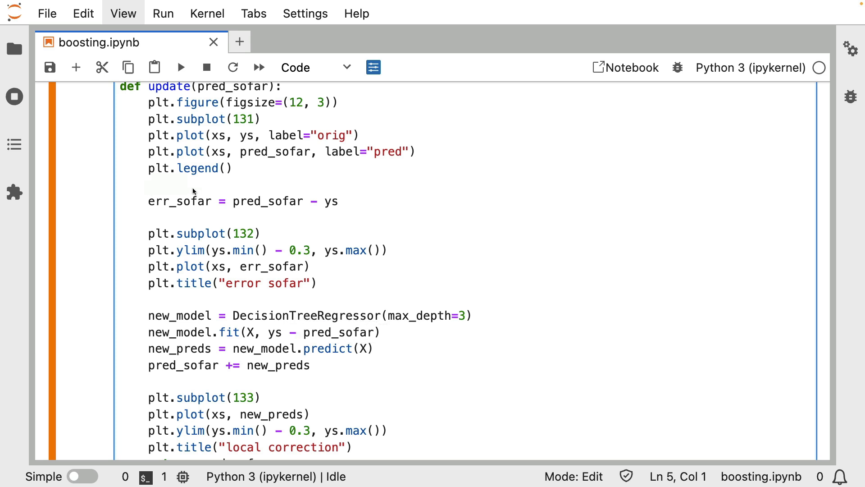
pyautogui.moveTo(153, 298)
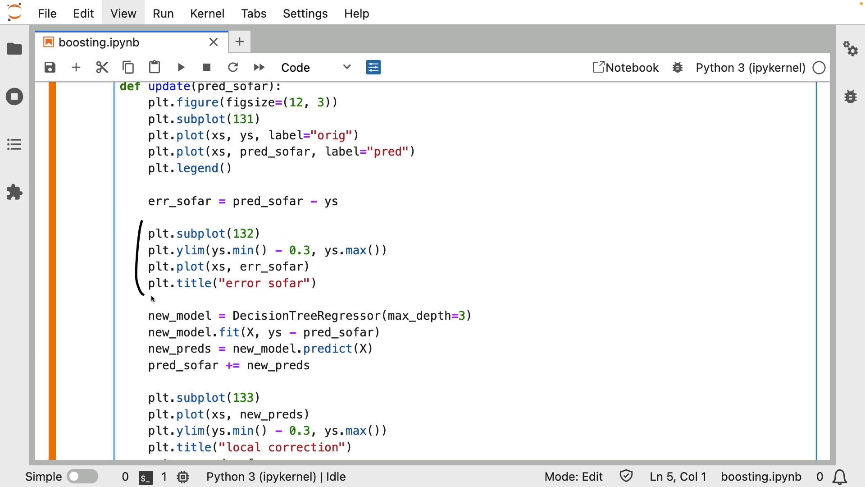
pyautogui.moveTo(117, 214)
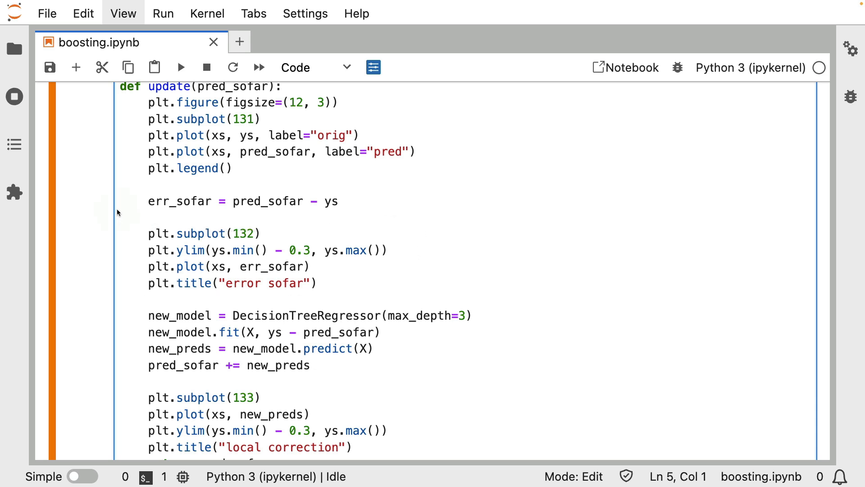
pyautogui.moveTo(271, 348)
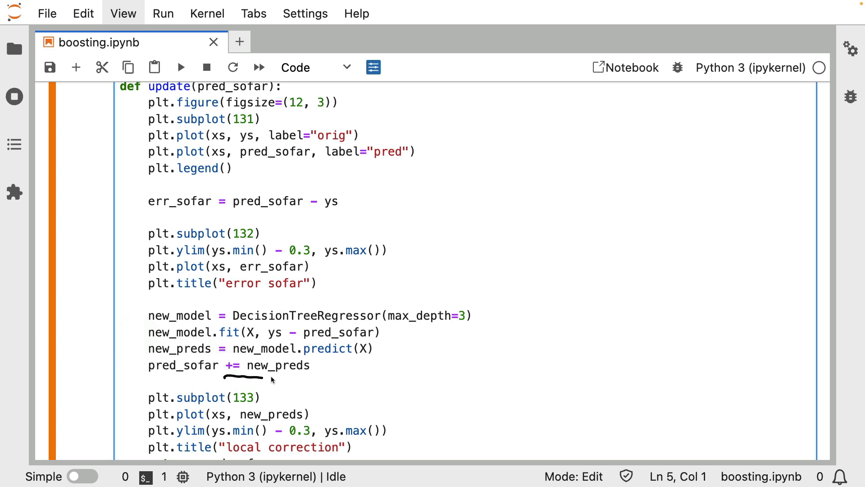
pyautogui.scroll(-3)
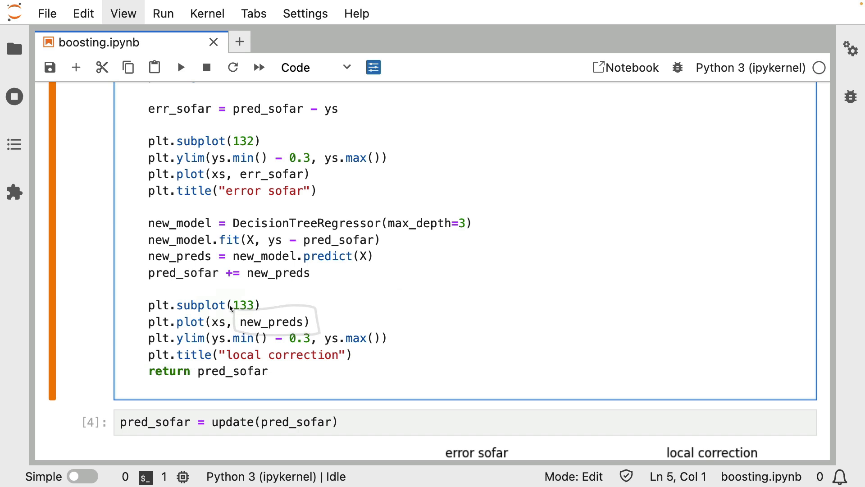
pyautogui.click(181, 67)
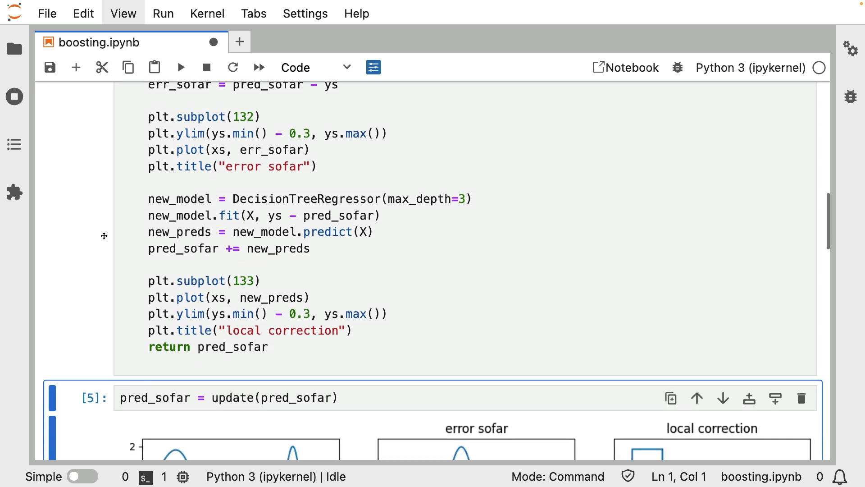
pyautogui.scroll(-3)
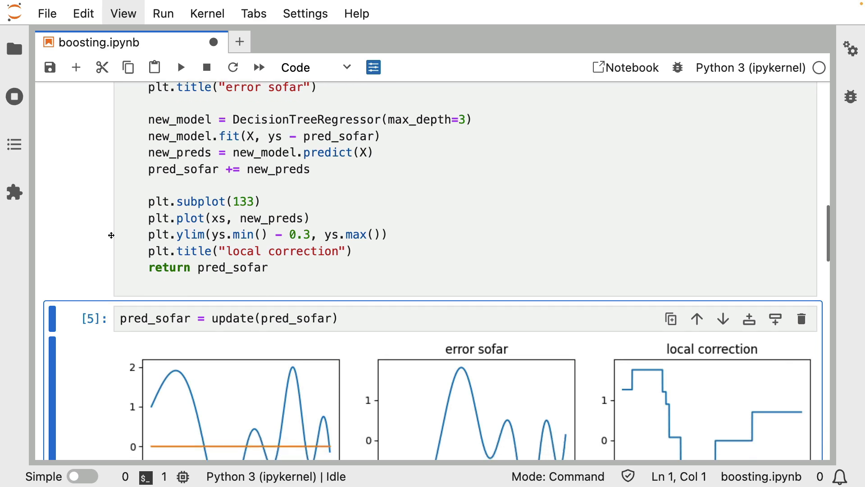
pyautogui.scroll(-3)
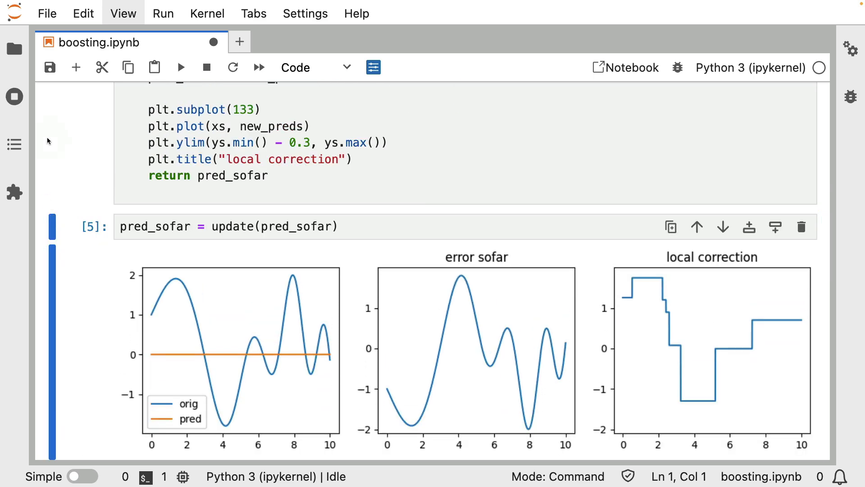
pyautogui.moveTo(214, 268)
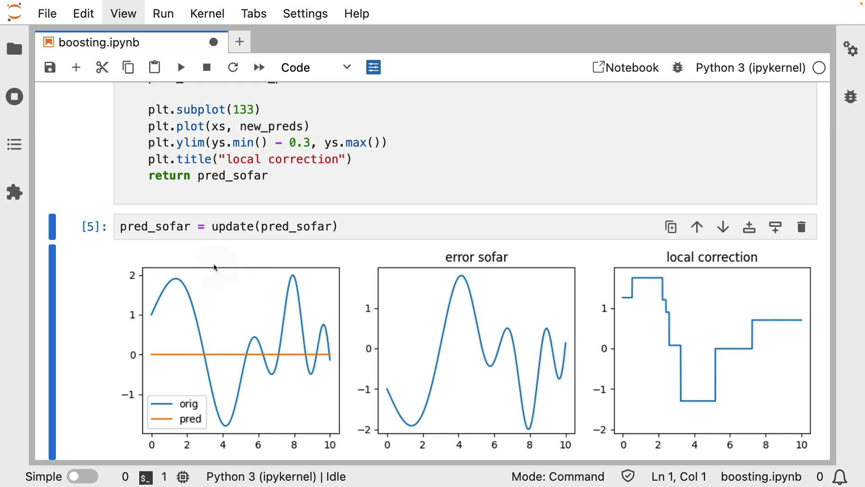
pyautogui.moveTo(141, 353)
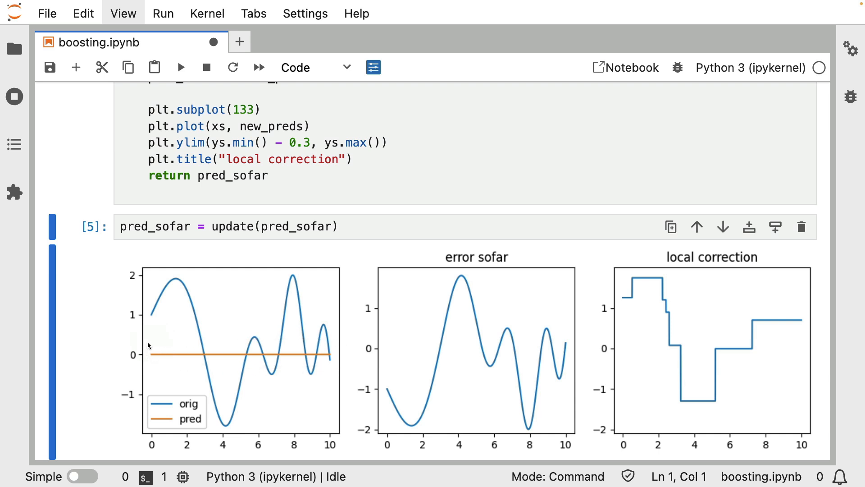
pyautogui.moveTo(168, 265)
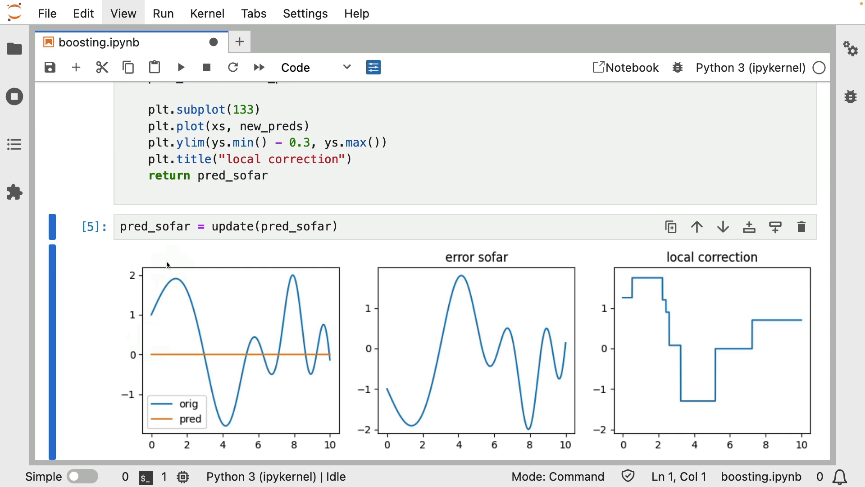
pyautogui.moveTo(175, 269)
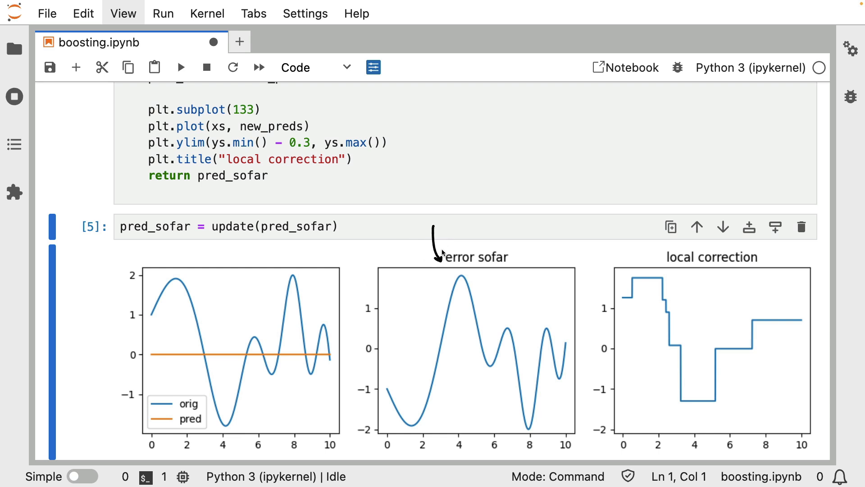
pyautogui.moveTo(400, 376)
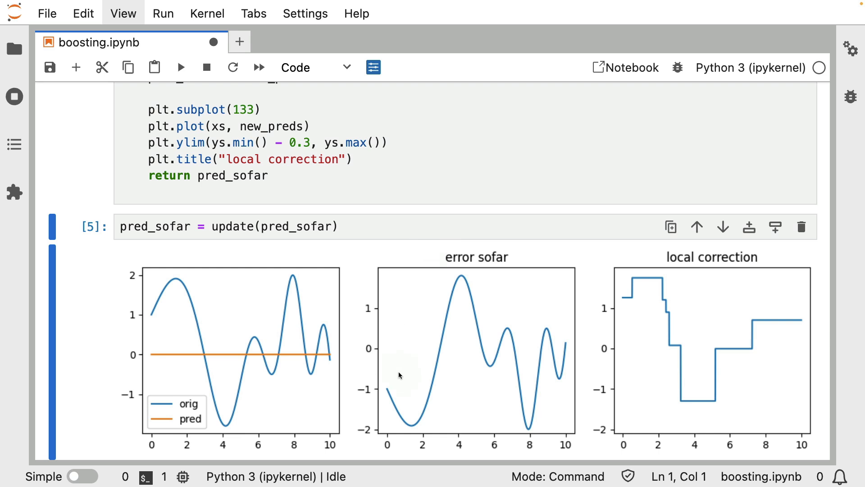
pyautogui.moveTo(446, 285)
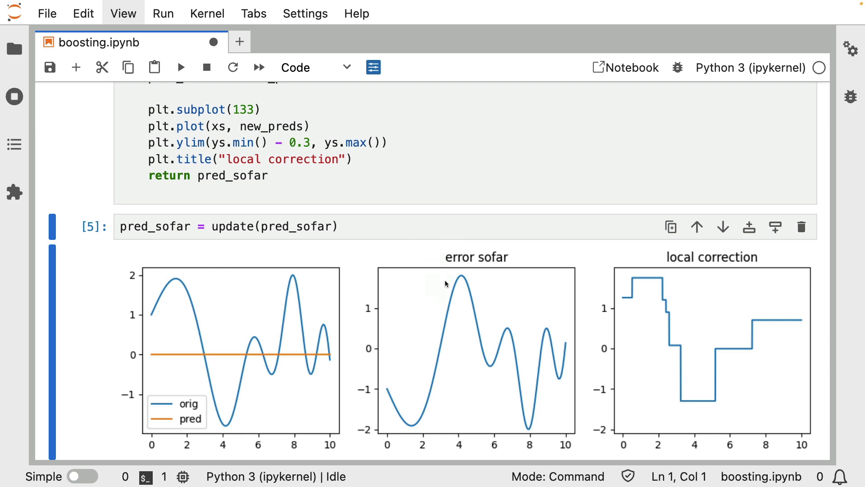
pyautogui.moveTo(149, 366)
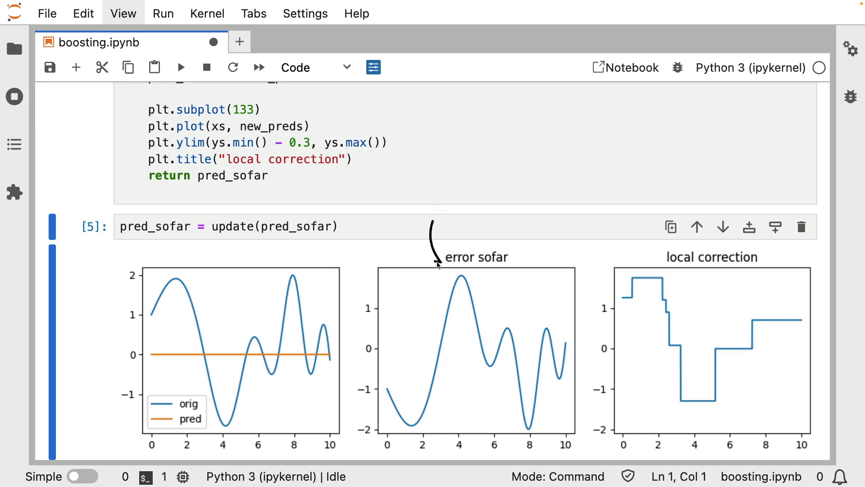
pyautogui.moveTo(160, 286)
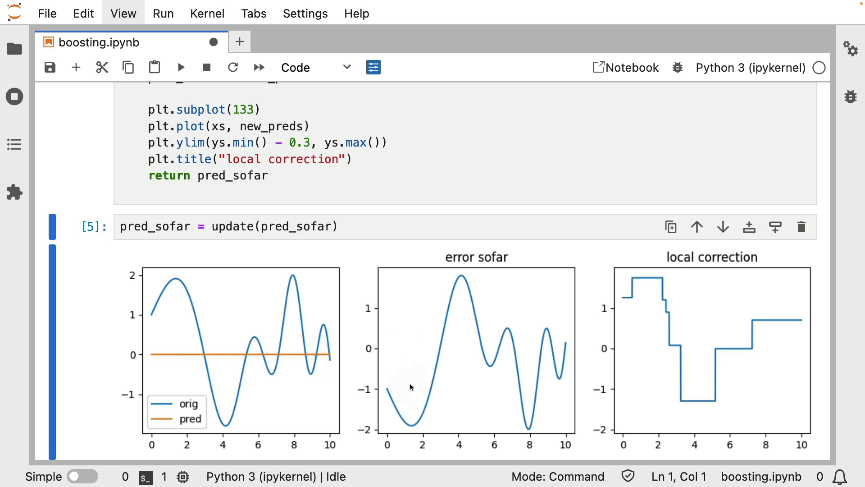
pyautogui.moveTo(639, 408)
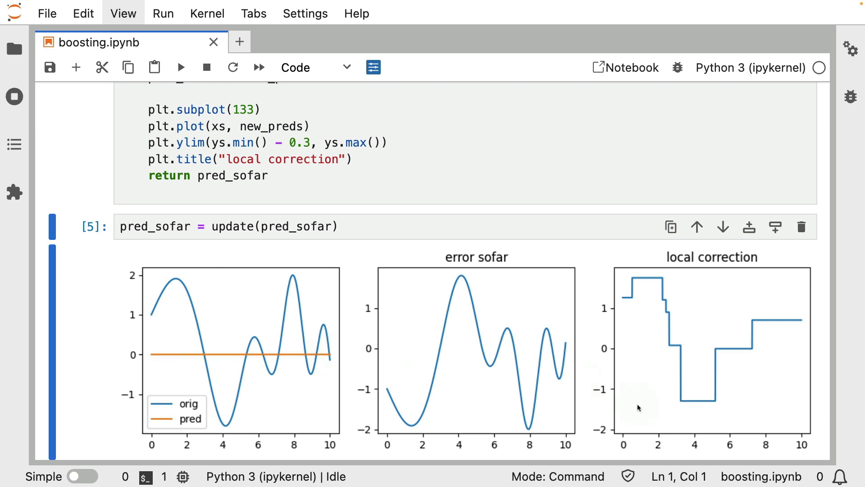
pyautogui.moveTo(802, 227)
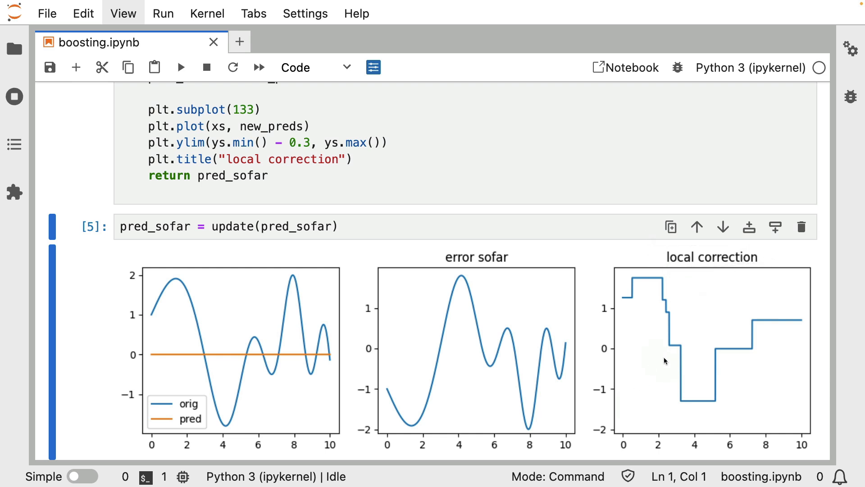
pyautogui.moveTo(442, 425)
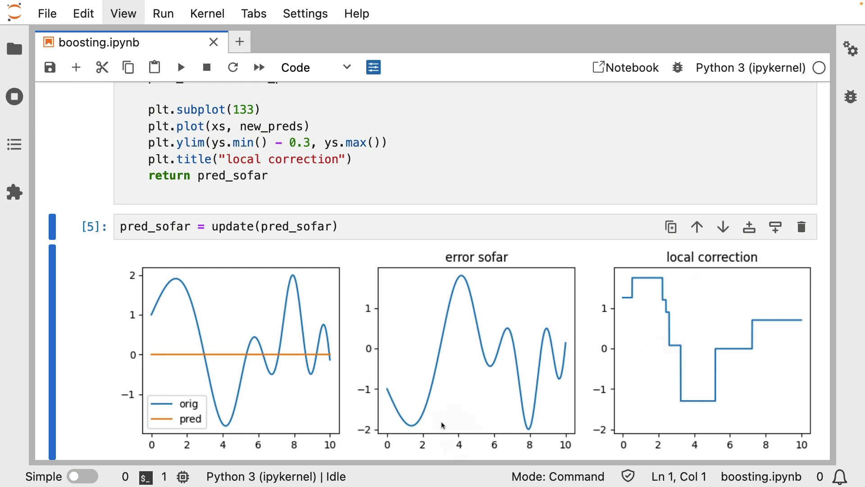
pyautogui.moveTo(518, 391)
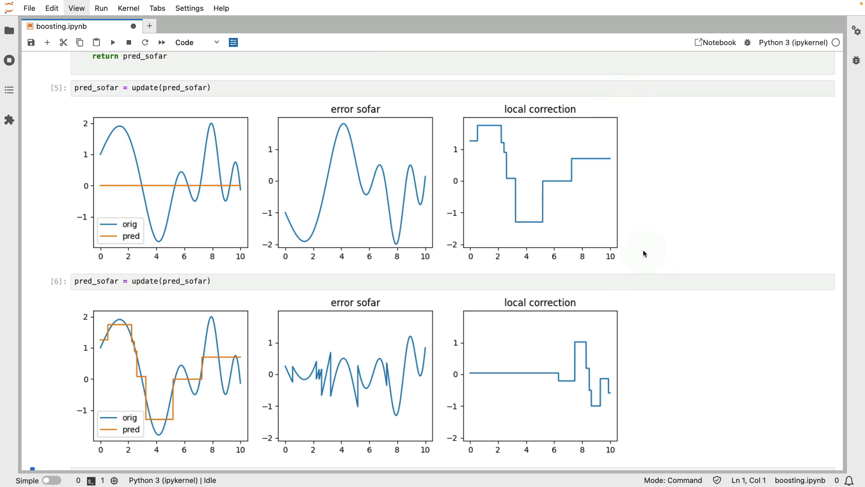
pyautogui.moveTo(608, 327)
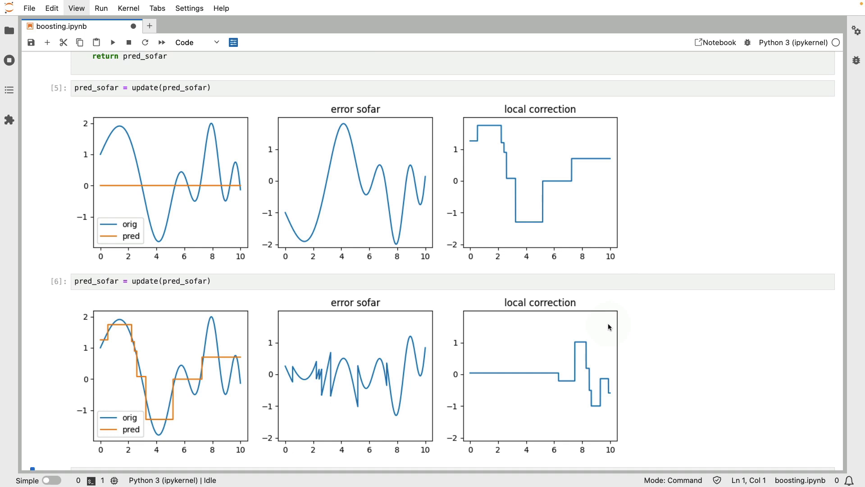
pyautogui.moveTo(161, 314)
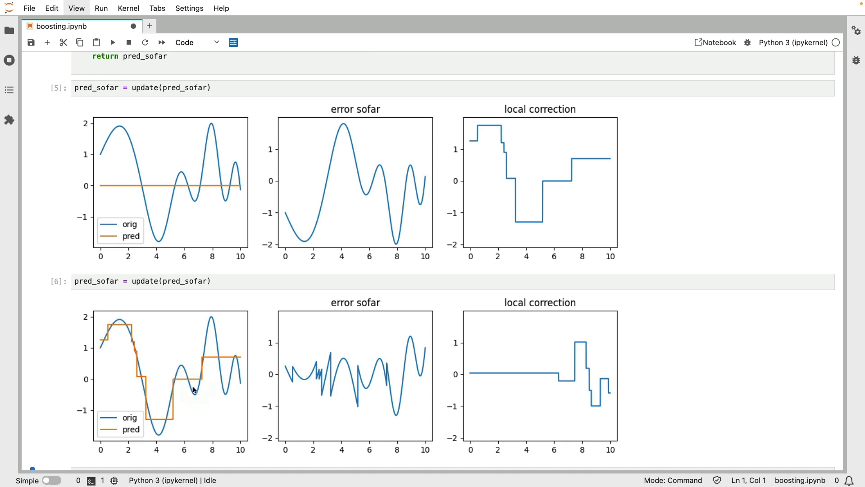
pyautogui.moveTo(488, 201)
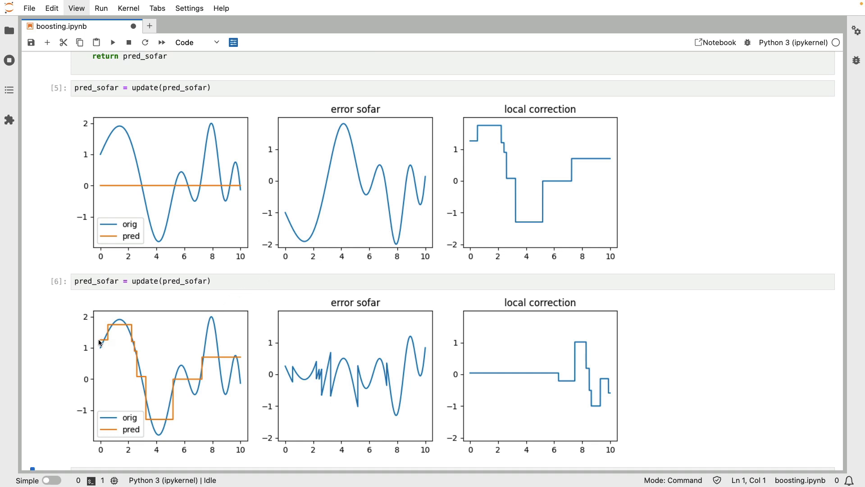
pyautogui.moveTo(152, 322)
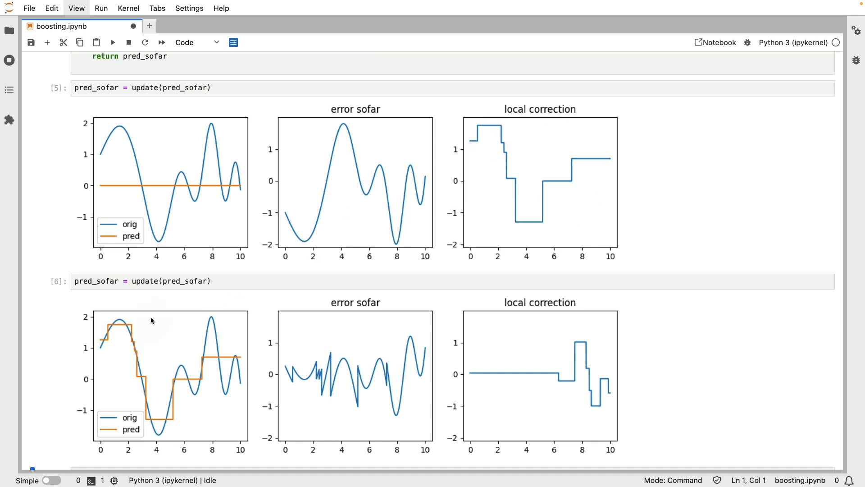
pyautogui.moveTo(125, 313)
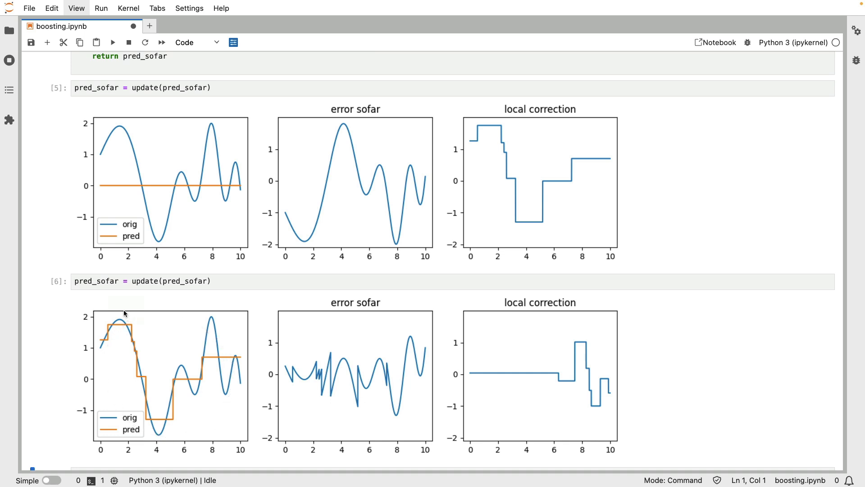
pyautogui.press('ctrl+s')
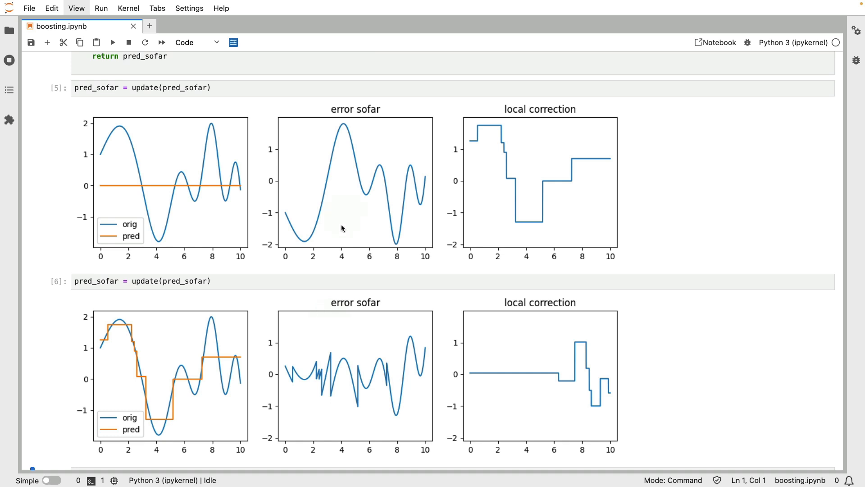
pyautogui.moveTo(105, 337)
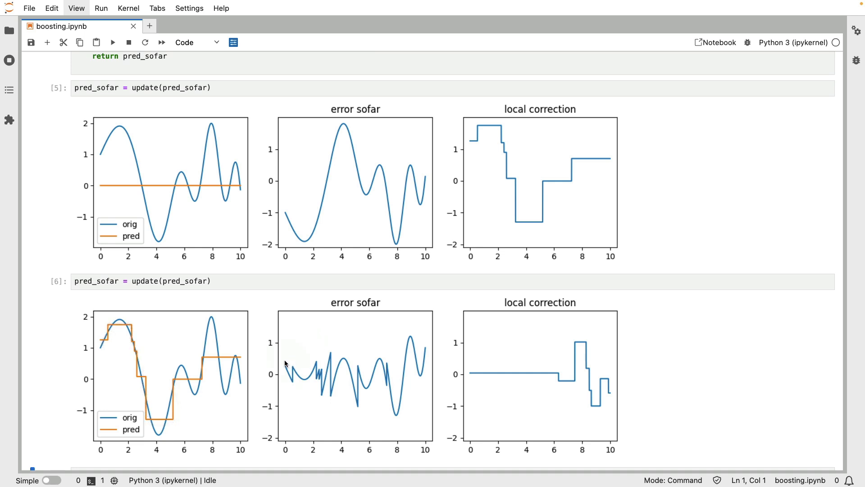
pyautogui.moveTo(302, 361)
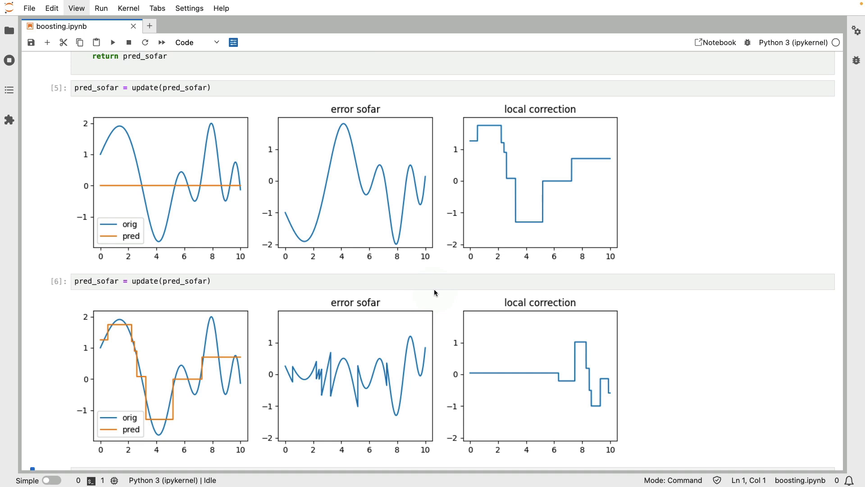
pyautogui.moveTo(397, 320)
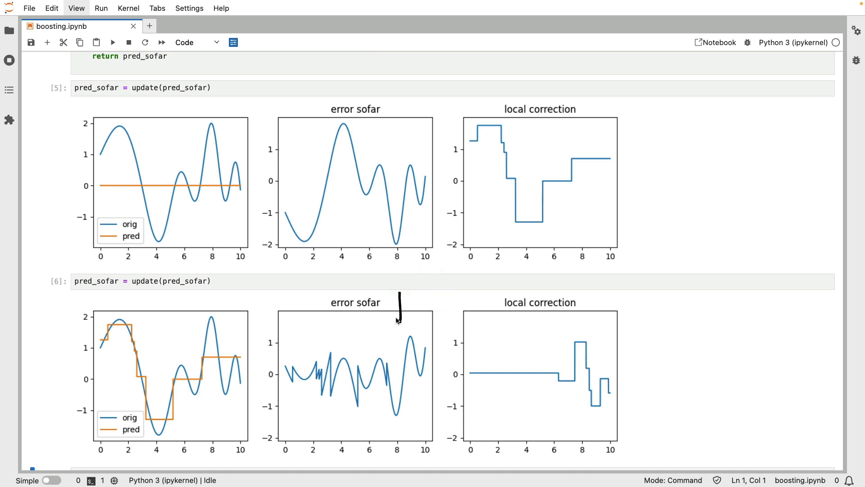
pyautogui.moveTo(602, 320)
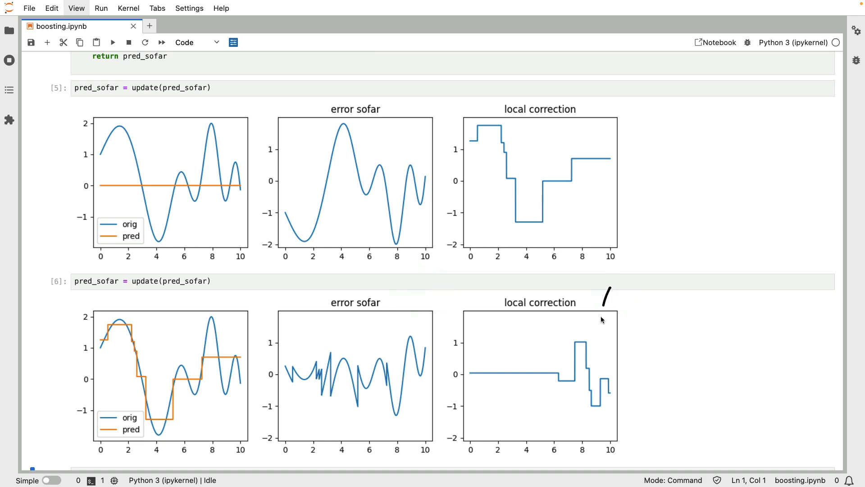
pyautogui.moveTo(607, 318)
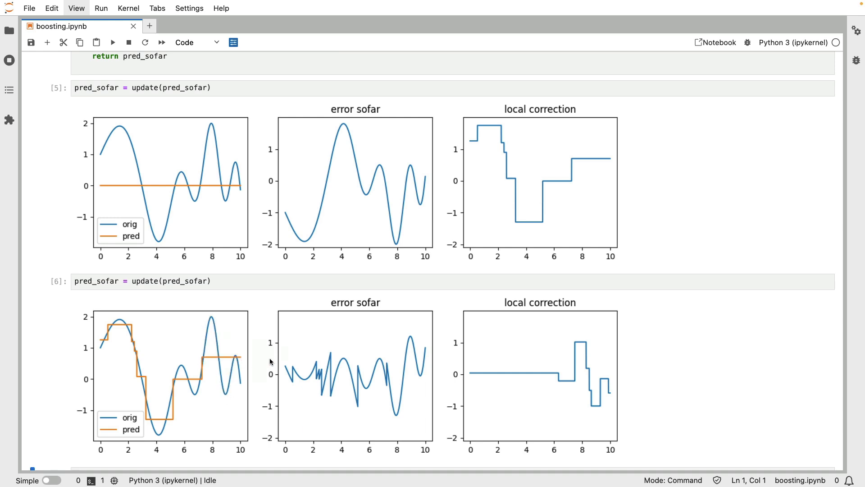
pyautogui.scroll(-3)
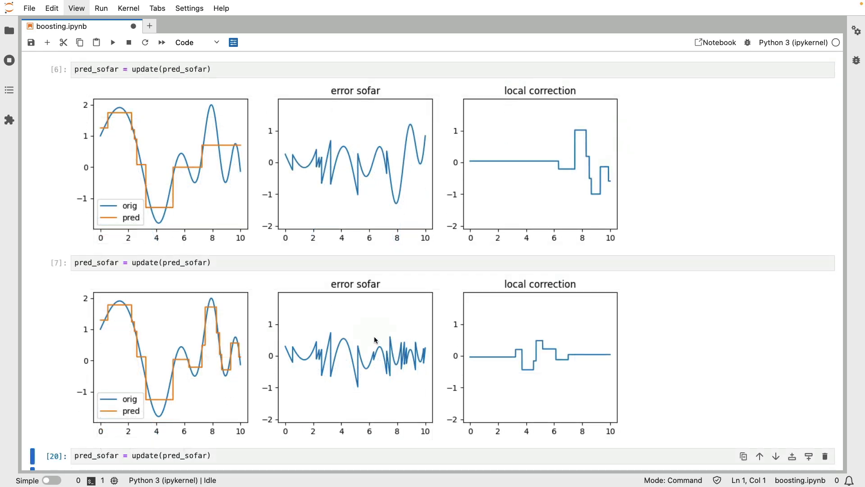
pyautogui.moveTo(263, 314)
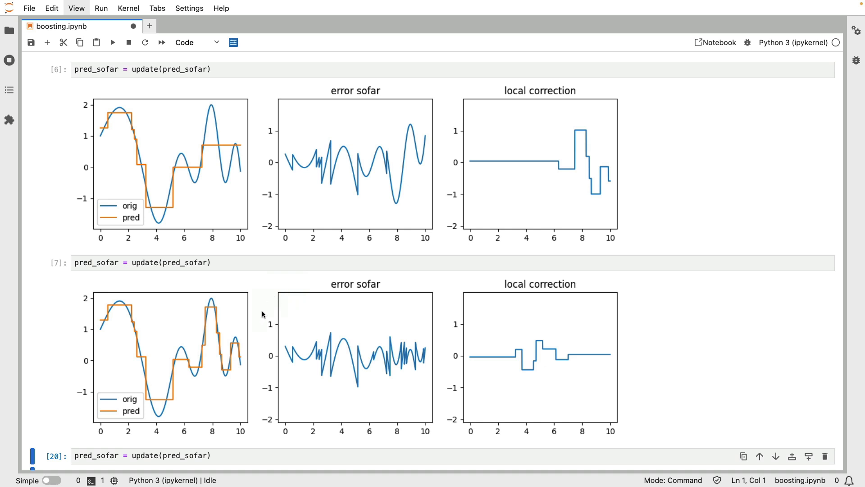
pyautogui.moveTo(128, 115)
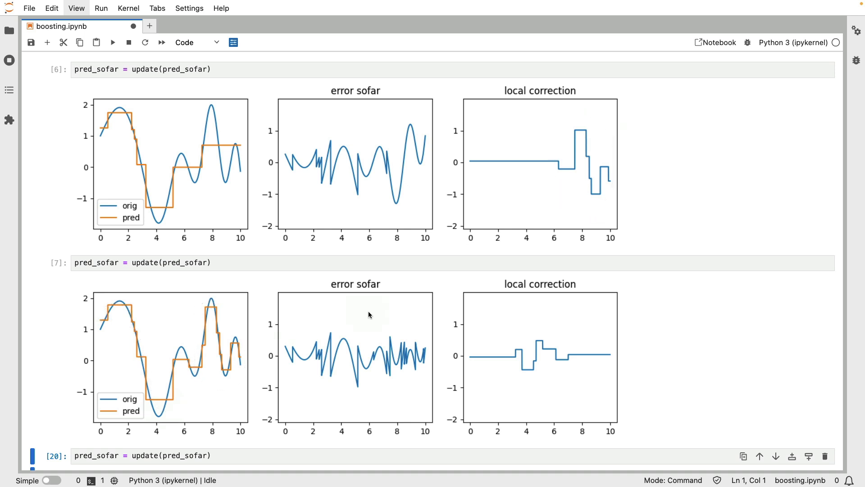
pyautogui.moveTo(322, 330)
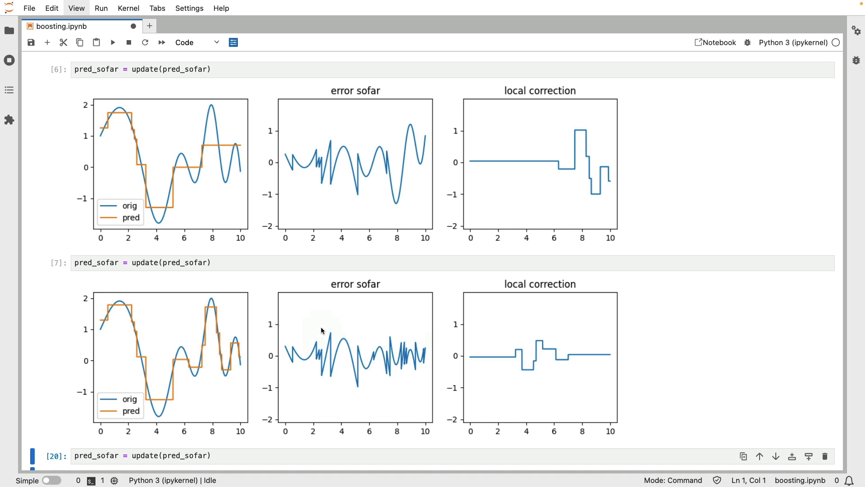
pyautogui.moveTo(317, 325)
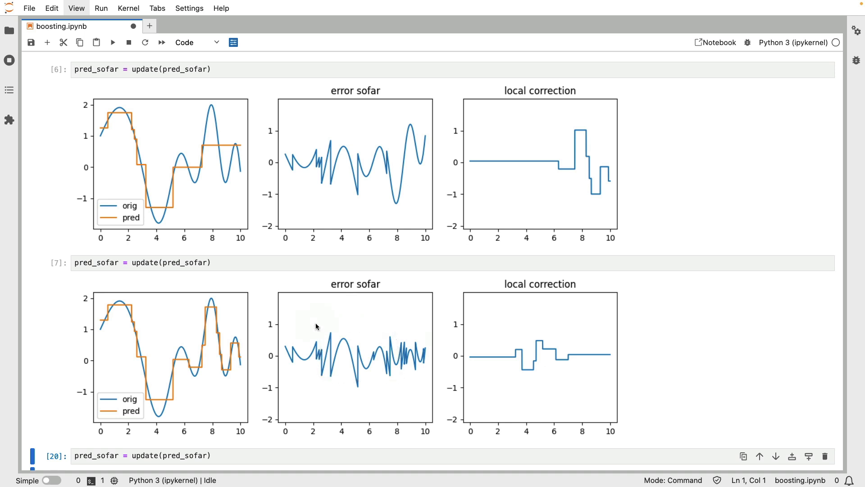
pyautogui.moveTo(151, 402)
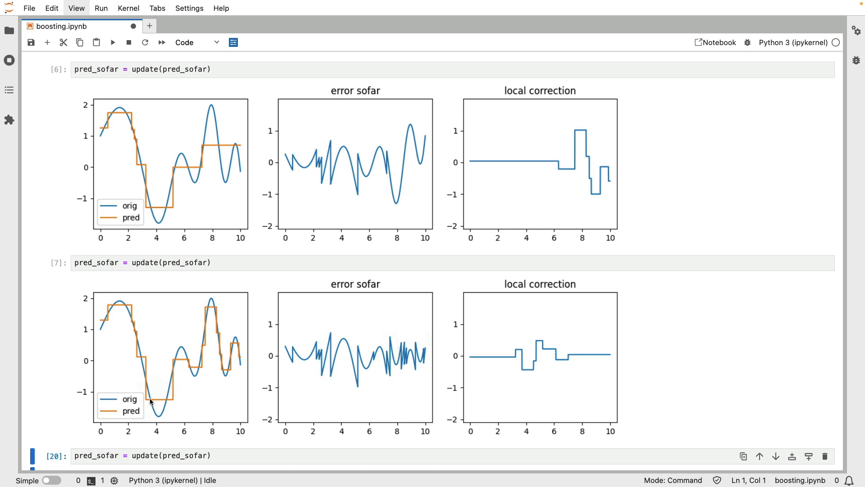
pyautogui.moveTo(176, 353)
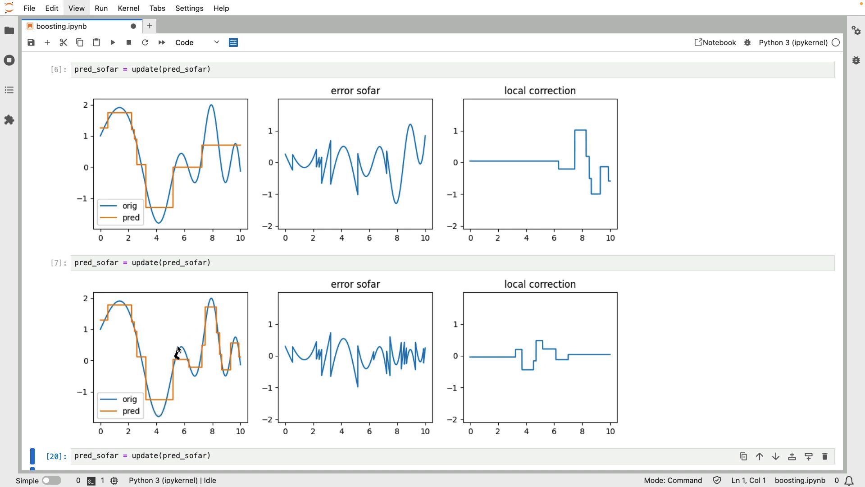
pyautogui.moveTo(186, 359)
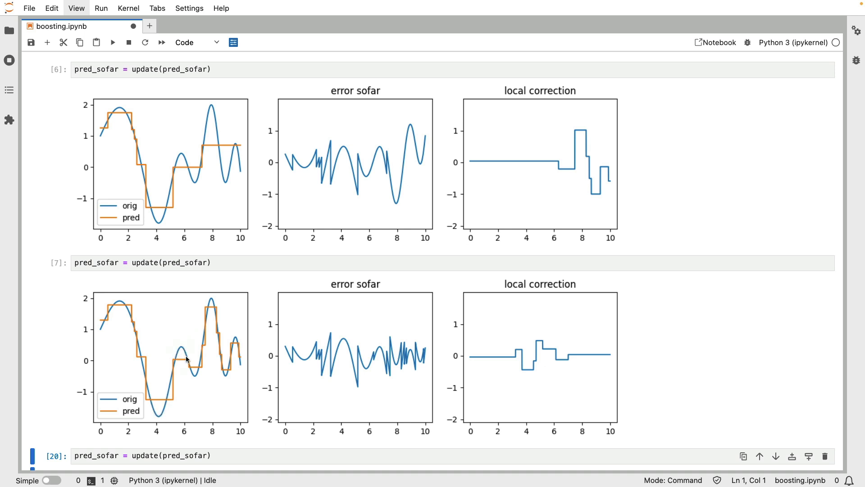
pyautogui.moveTo(334, 295)
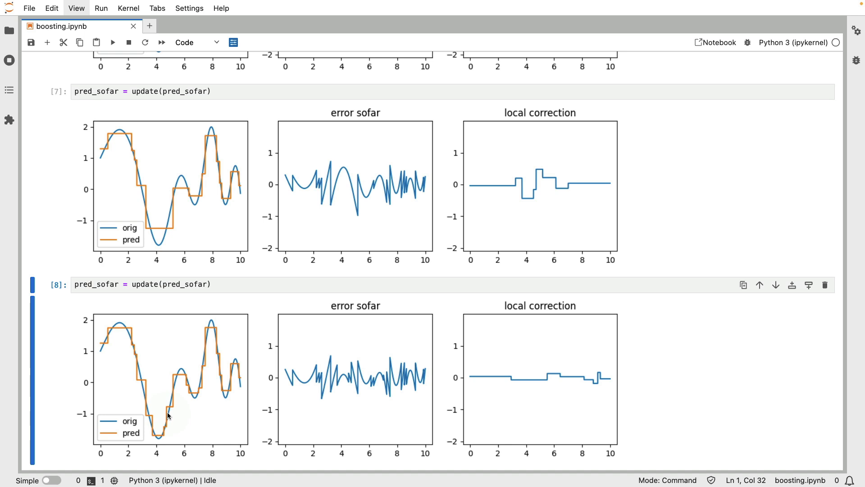
pyautogui.moveTo(123, 302)
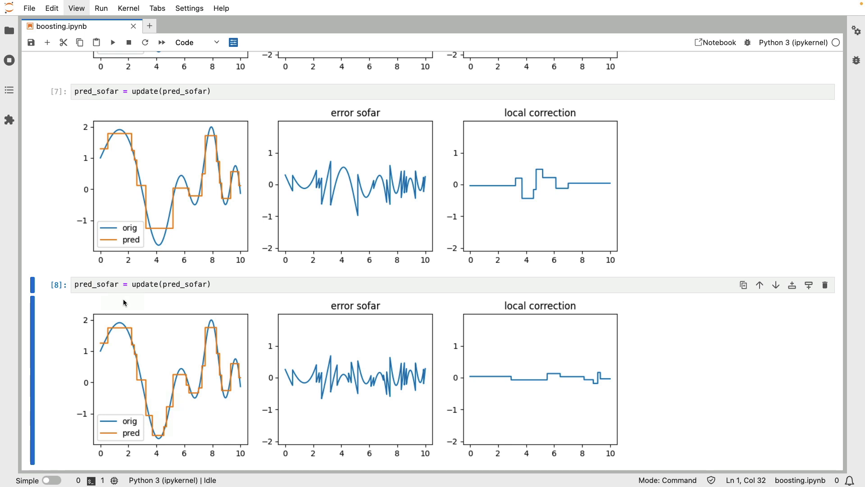
pyautogui.moveTo(350, 147)
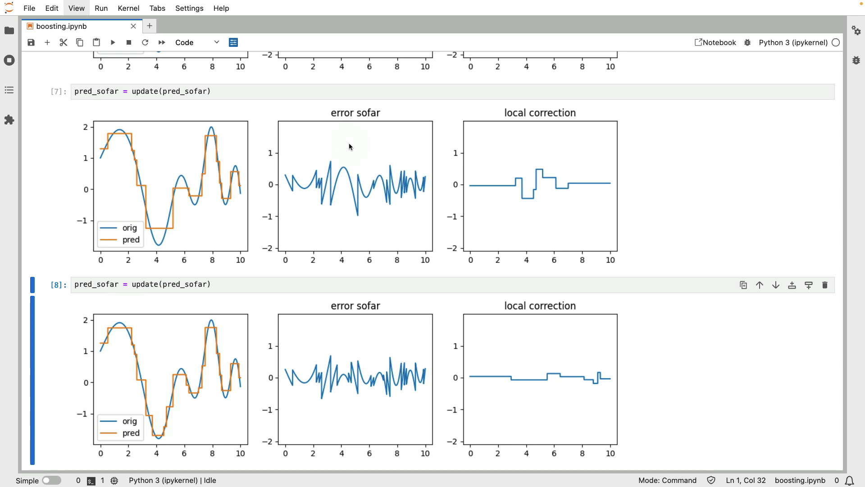
pyautogui.moveTo(528, 161)
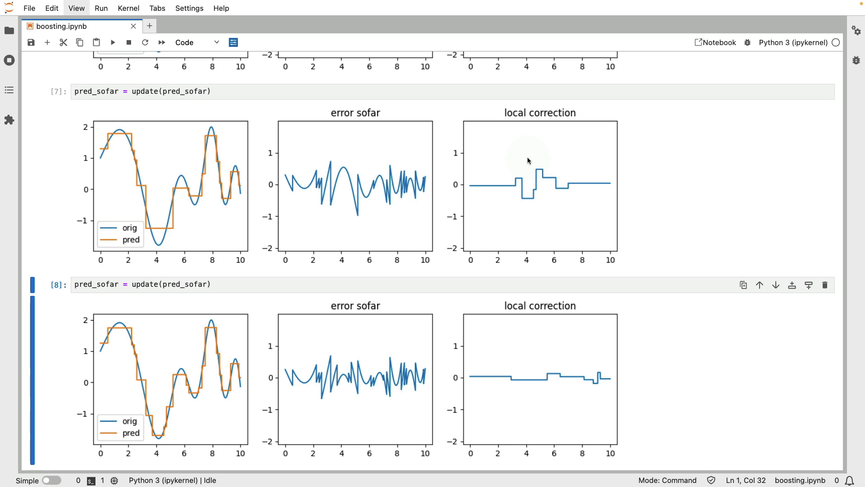
pyautogui.moveTo(100, 345)
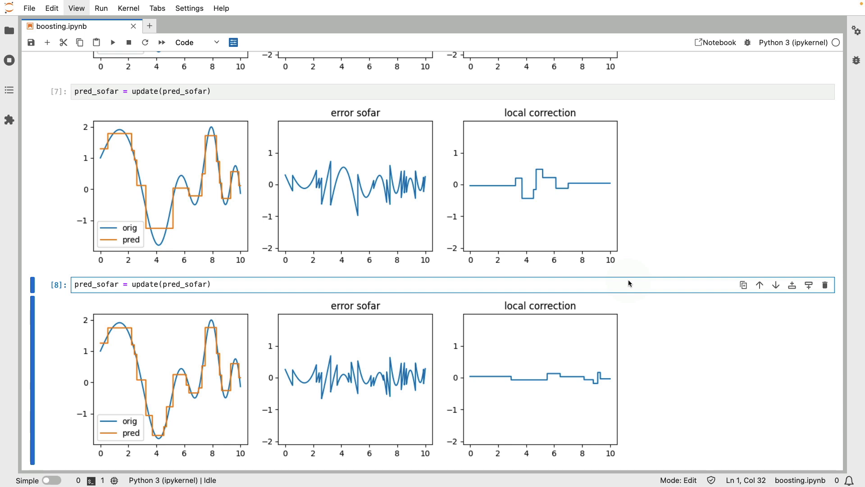
pyautogui.moveTo(539, 160)
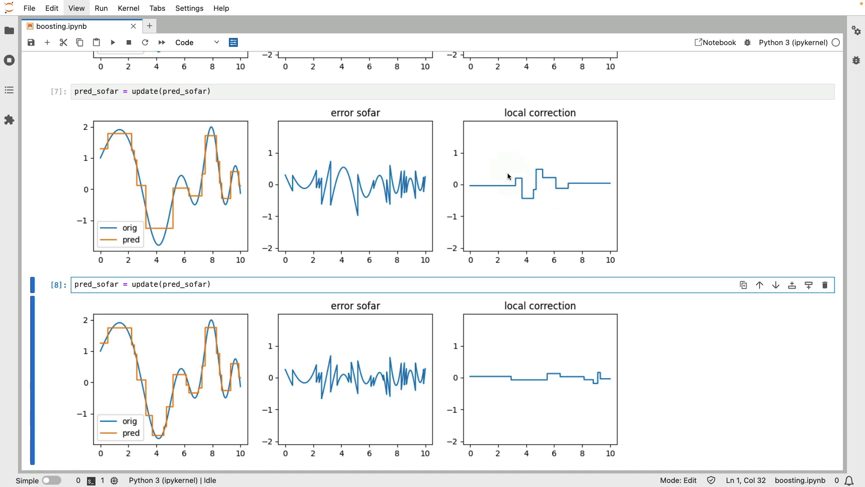
pyautogui.moveTo(597, 317)
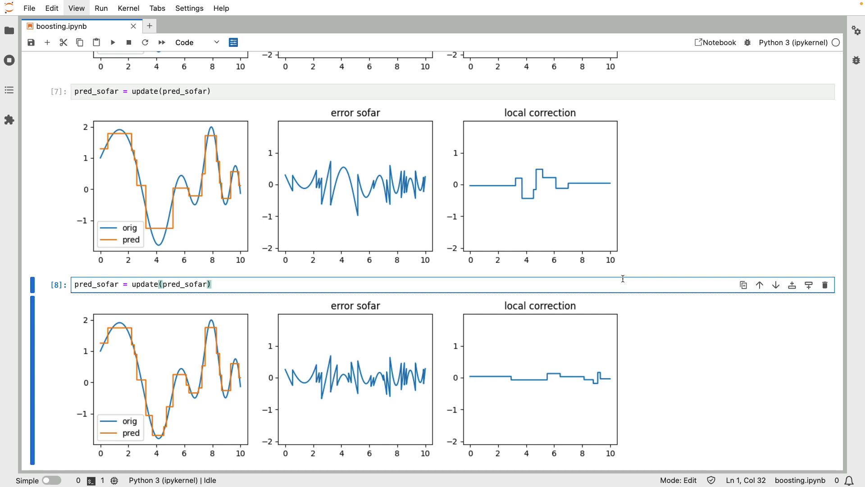
# Rerun the update cell until the prediction nearly overlays the original curve, then save the notebook
pyautogui.click(211, 284)
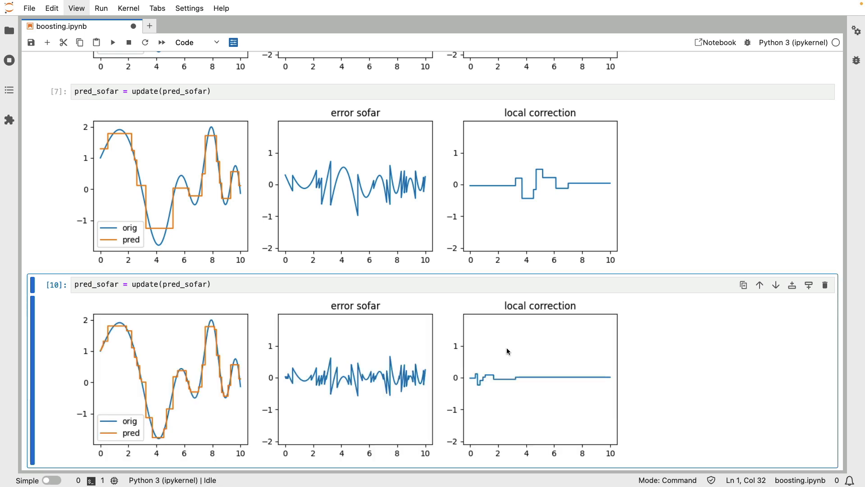
pyautogui.moveTo(354, 349)
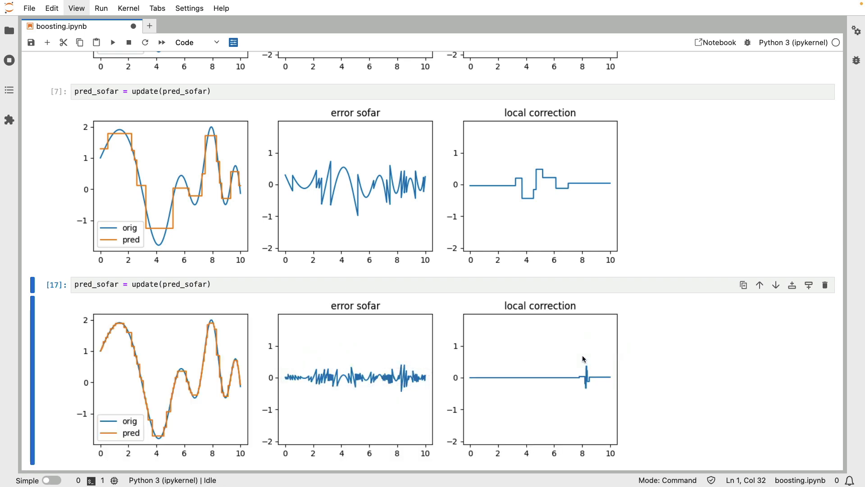
pyautogui.press('ctrl+s')
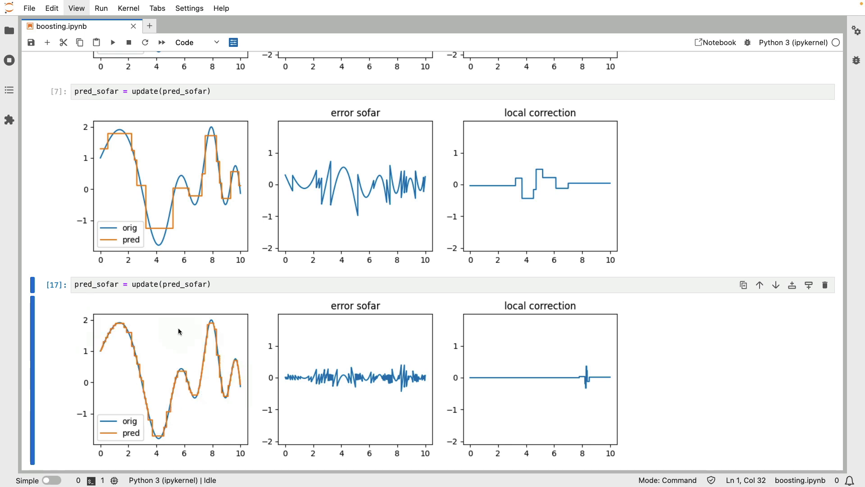
pyautogui.moveTo(163, 300)
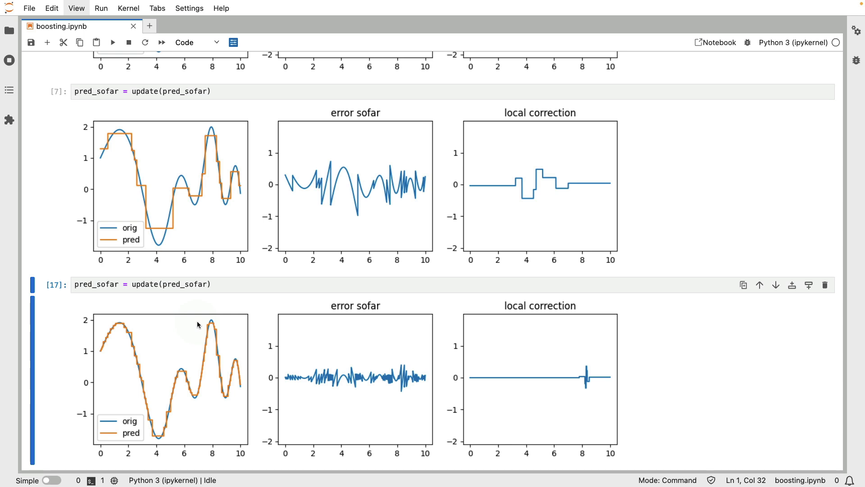
pyautogui.moveTo(92, 275)
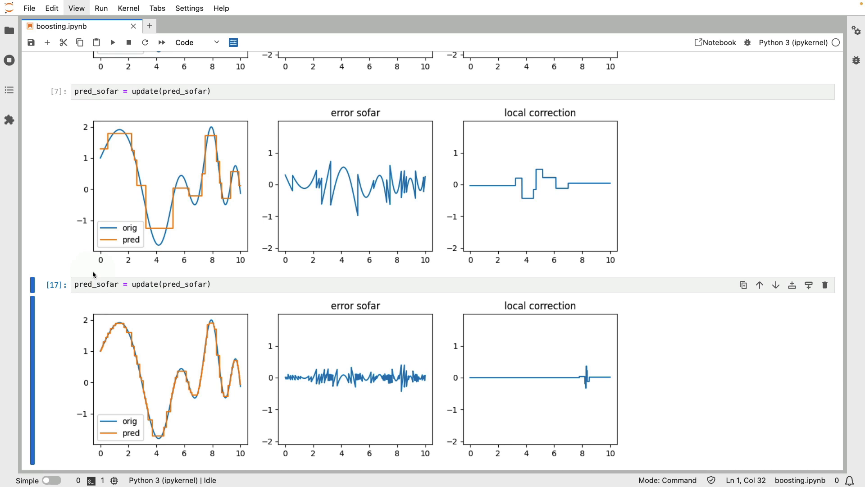
pyautogui.moveTo(611, 294)
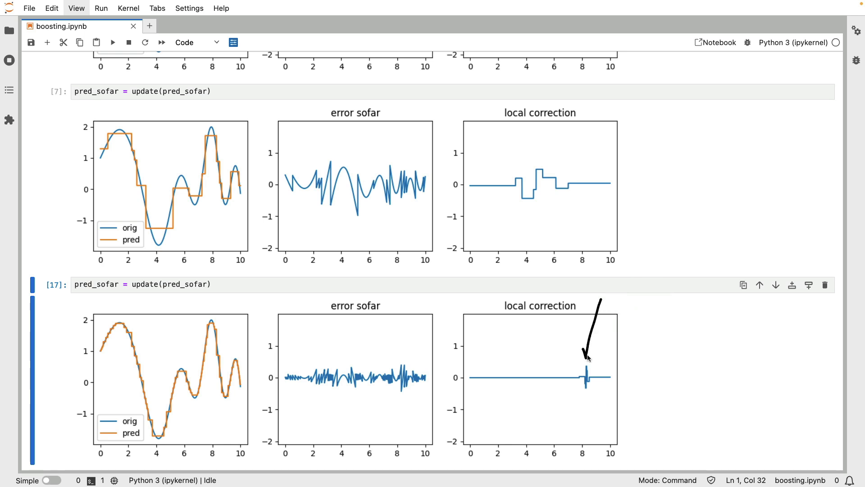
pyautogui.moveTo(592, 347)
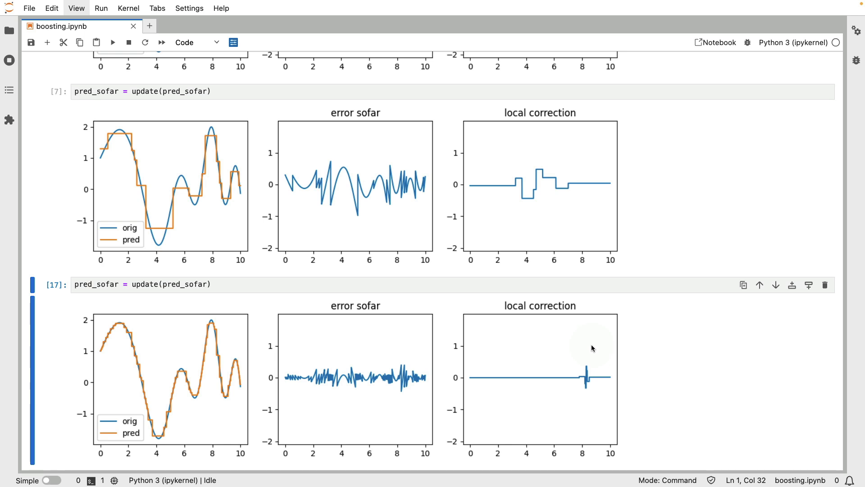
pyautogui.moveTo(167, 329)
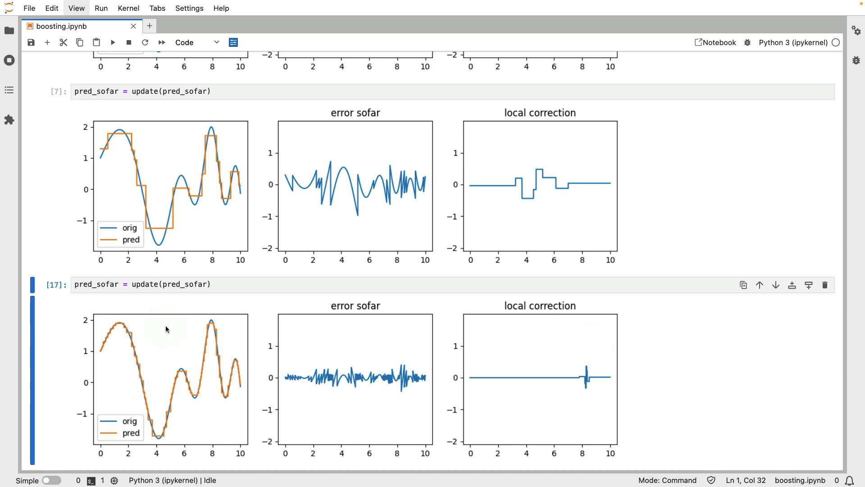